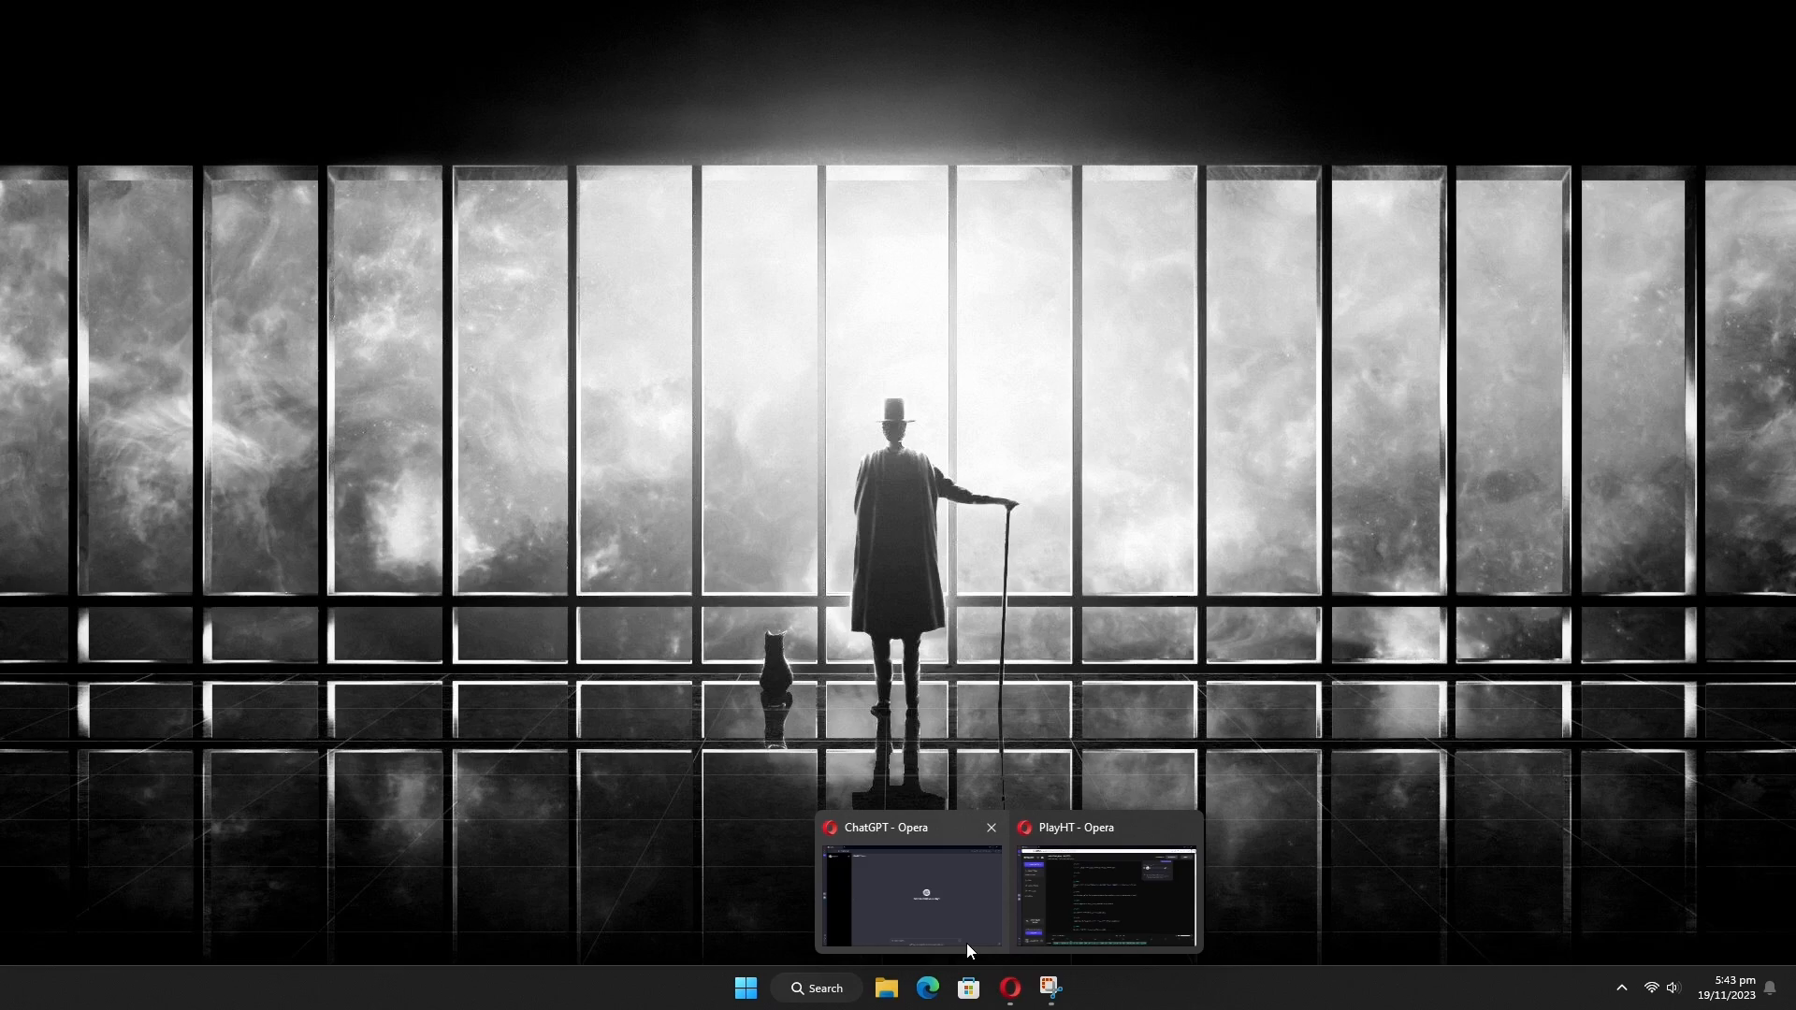
Ask ChatGPT to 'Generate logo ideas for a brand that represents google' and read the ten ideas.
left_click(910, 898)
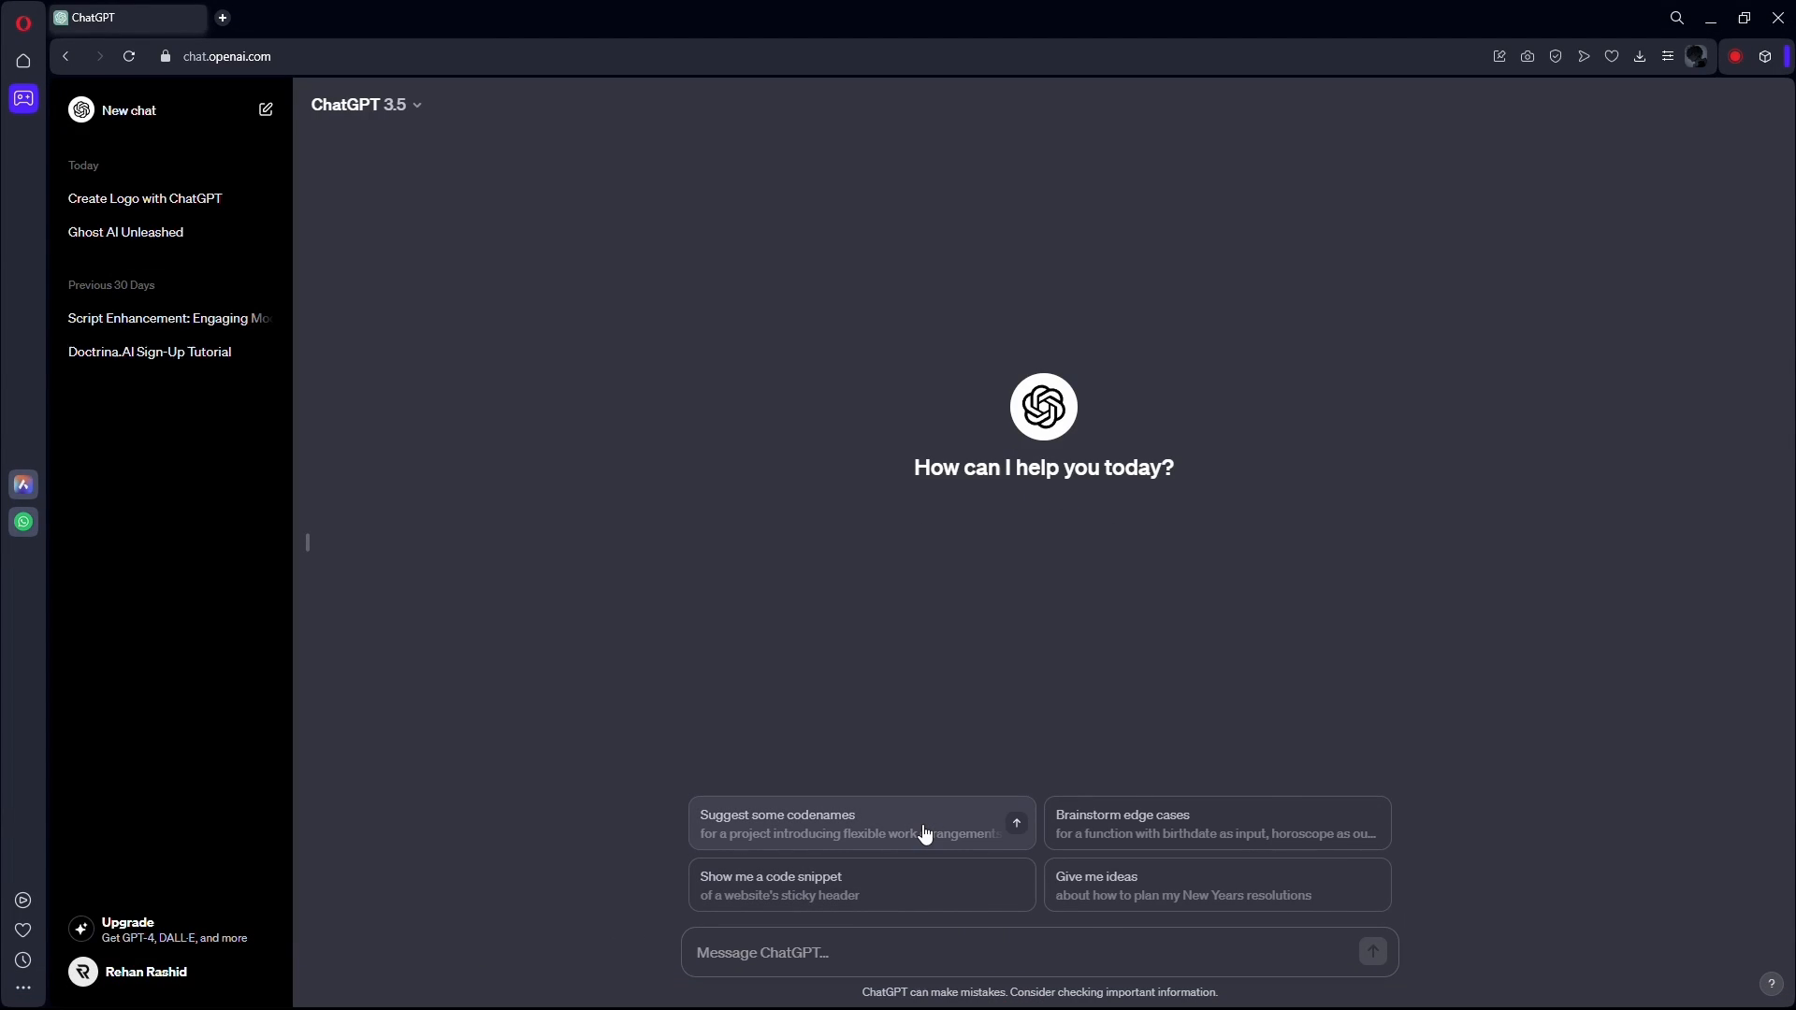
mouse_move(812, 952)
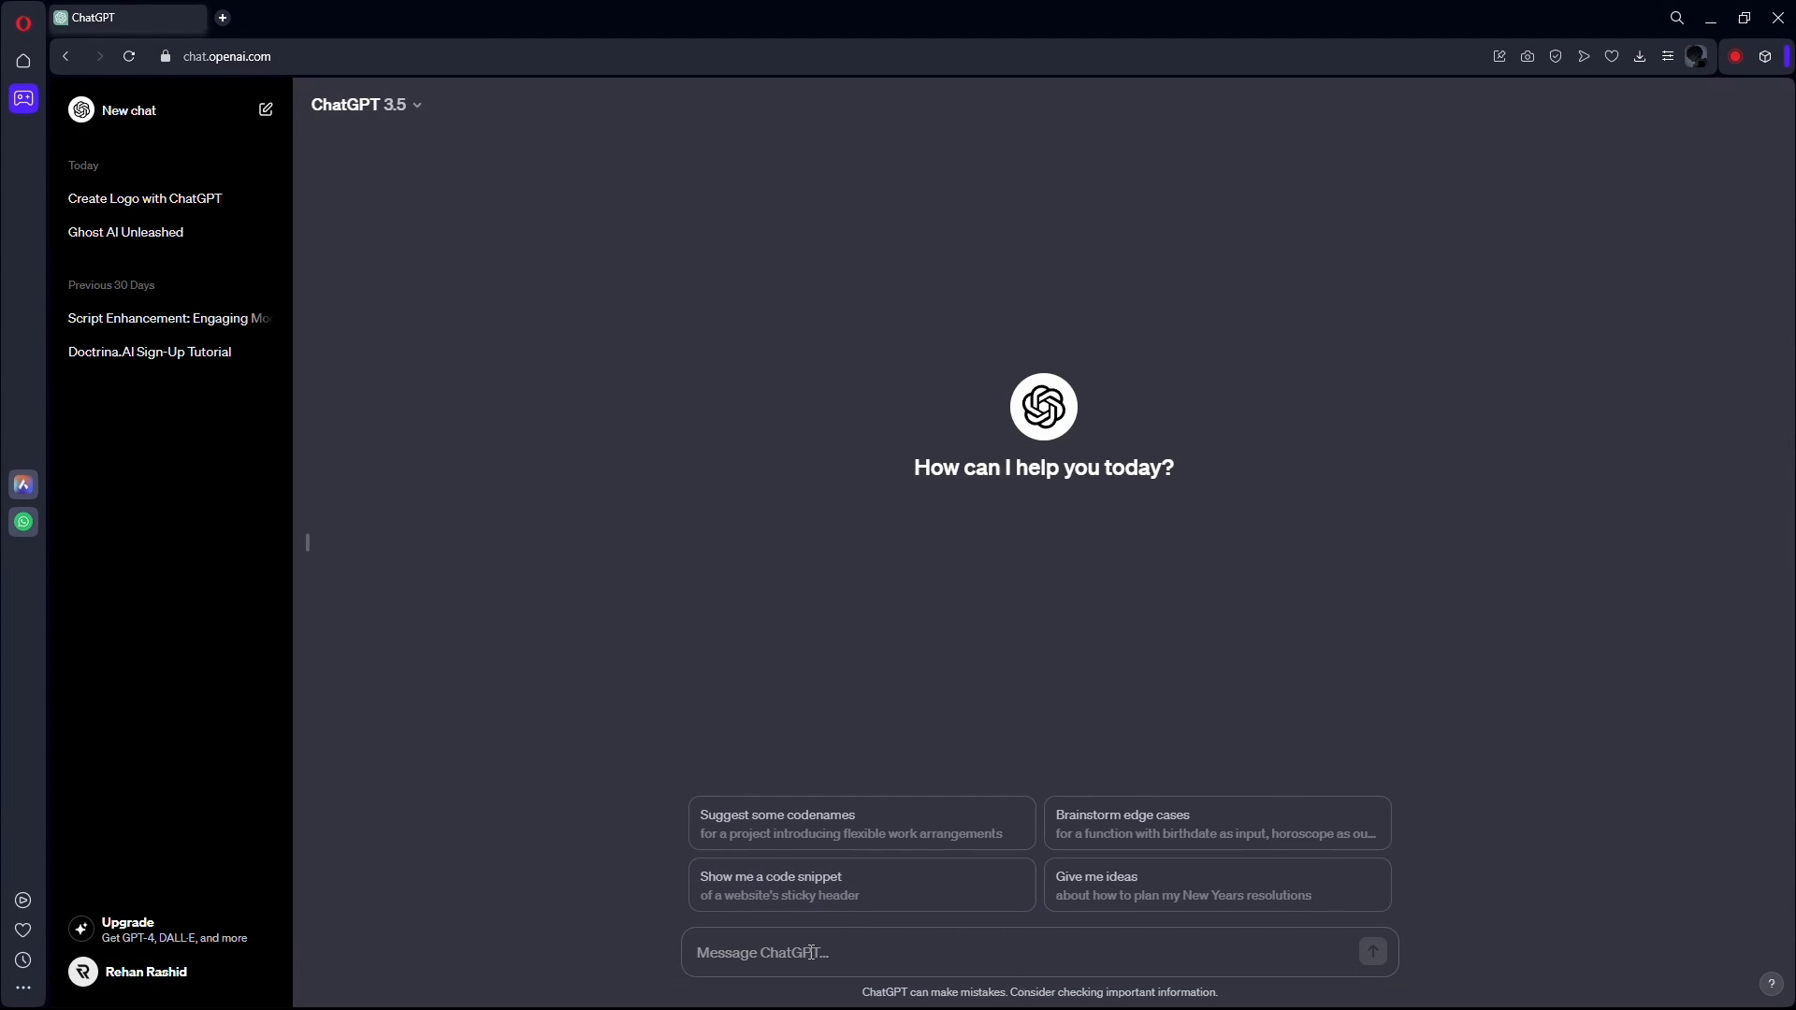
type("Generate logo ideas for a brand that represents google")
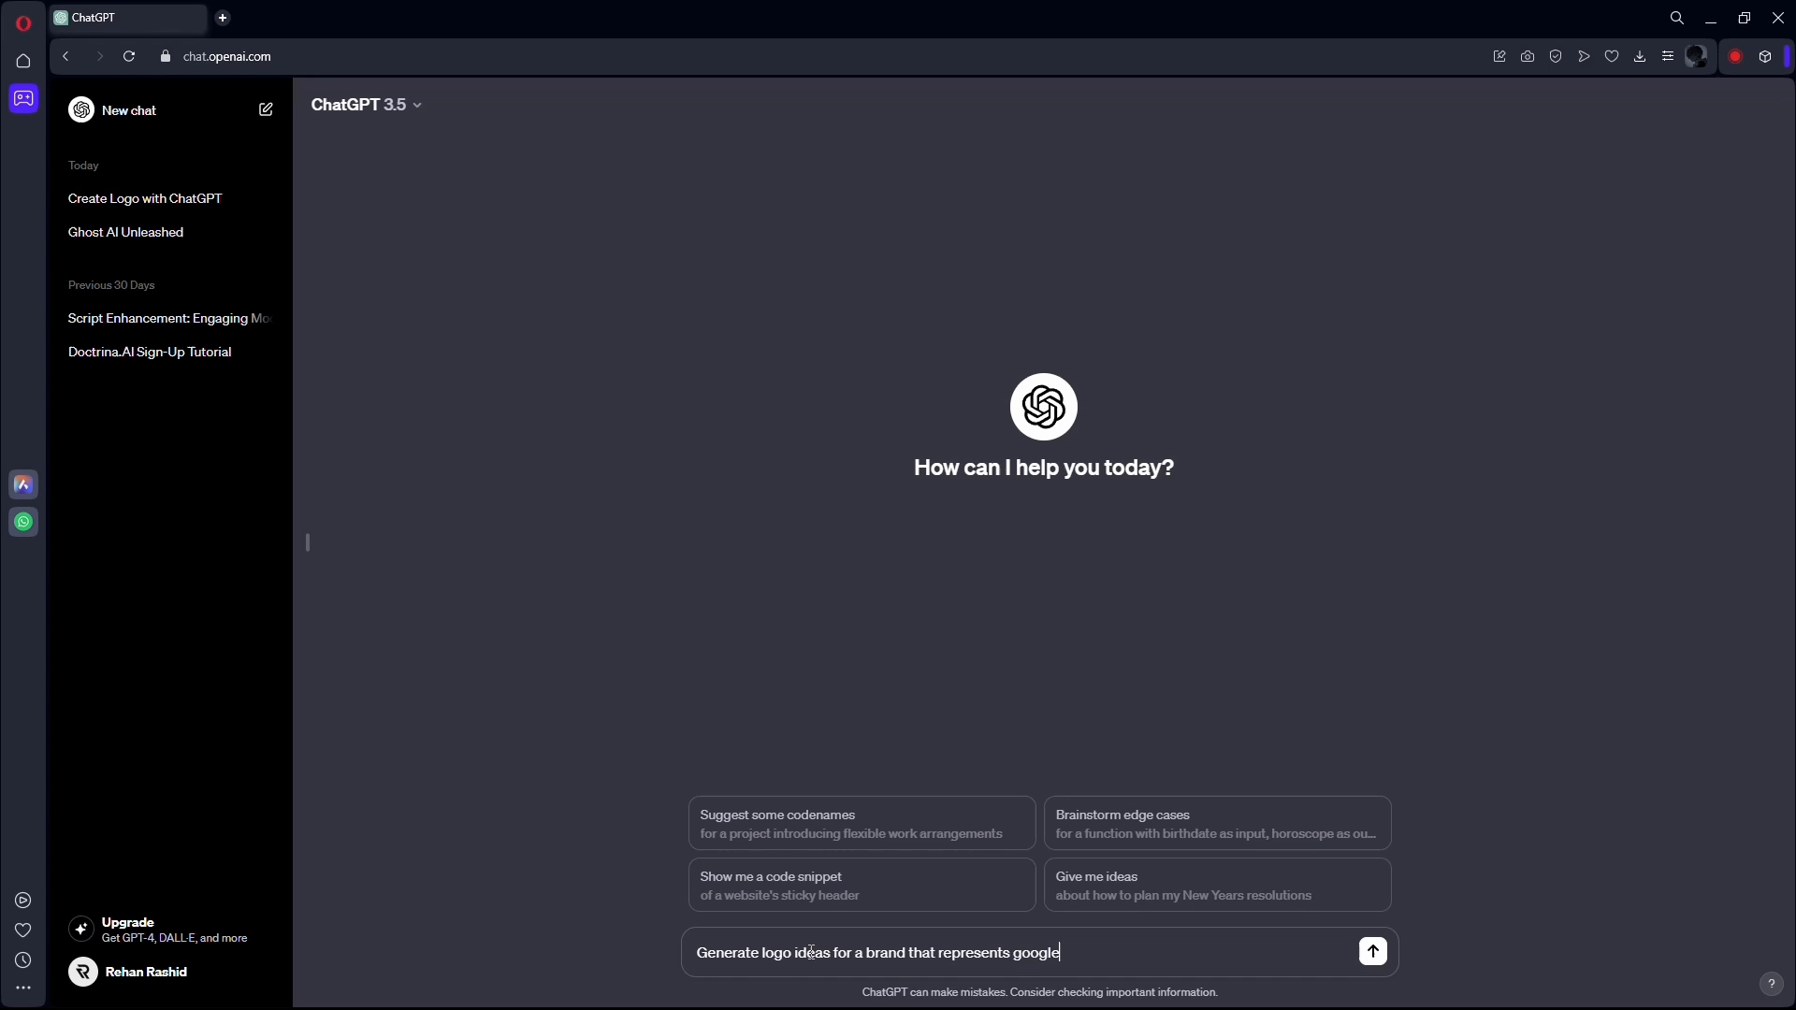
left_click(1371, 952)
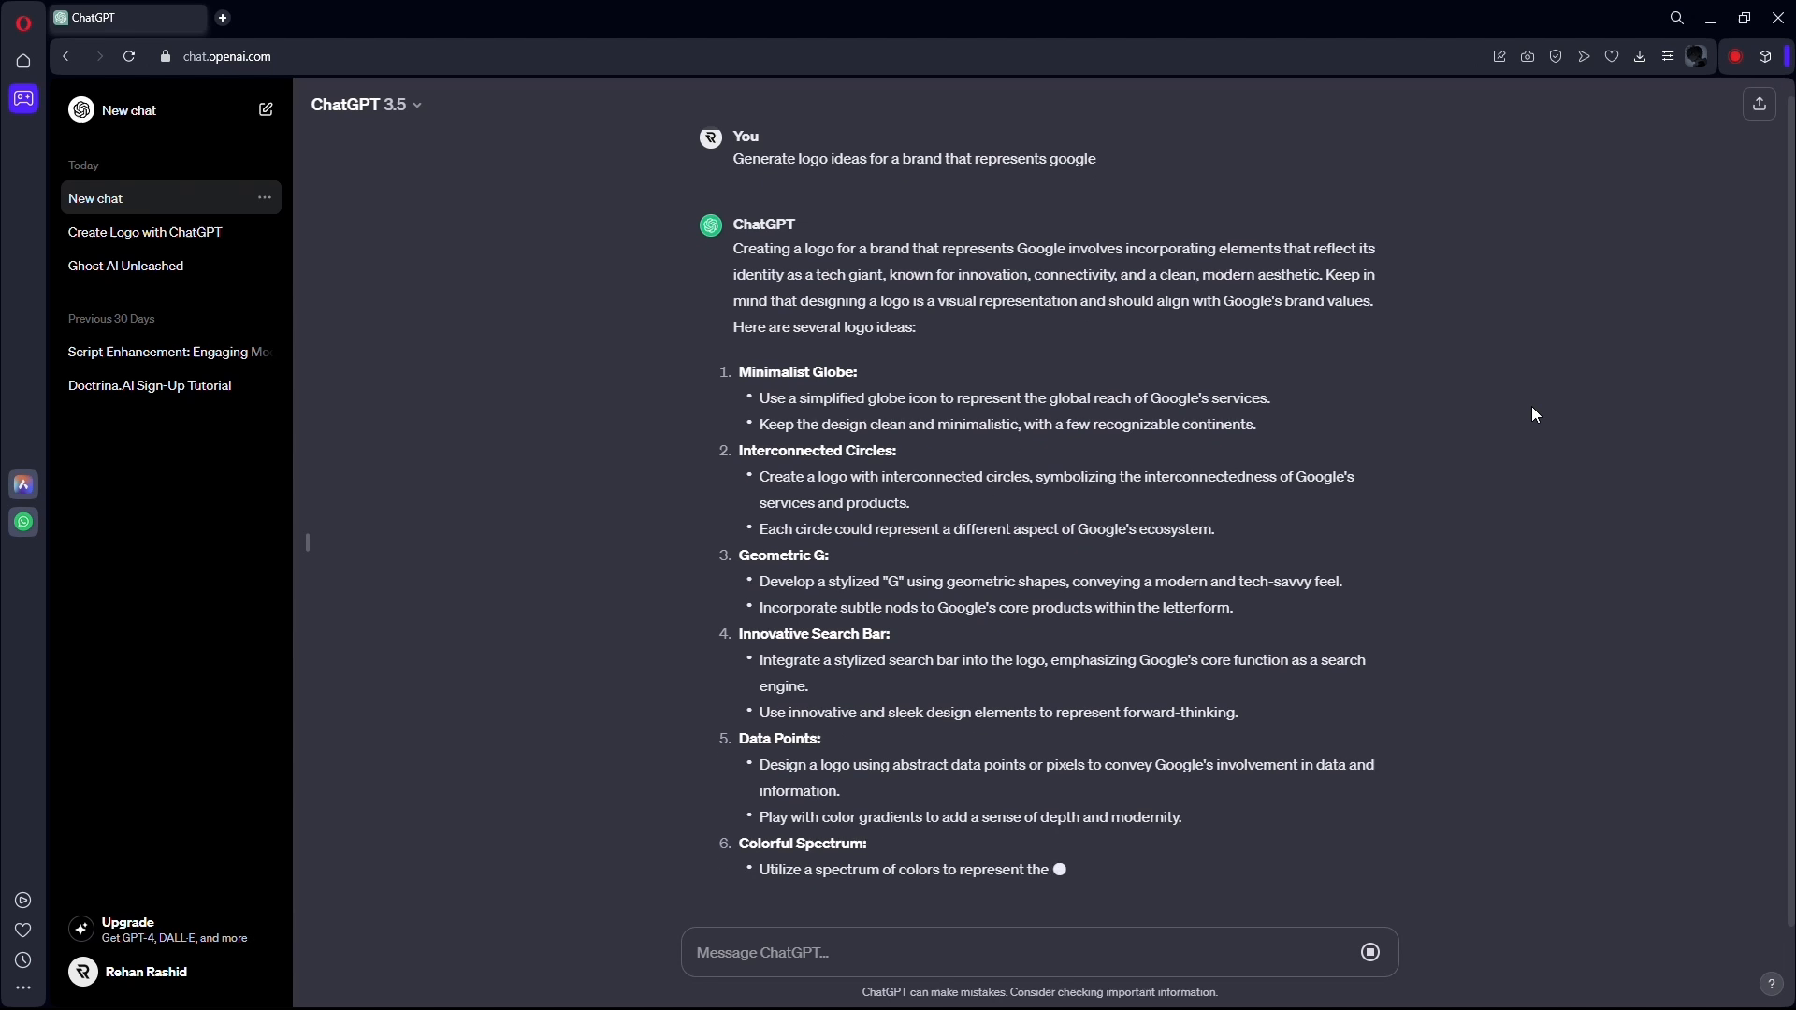
scroll("down", 3)
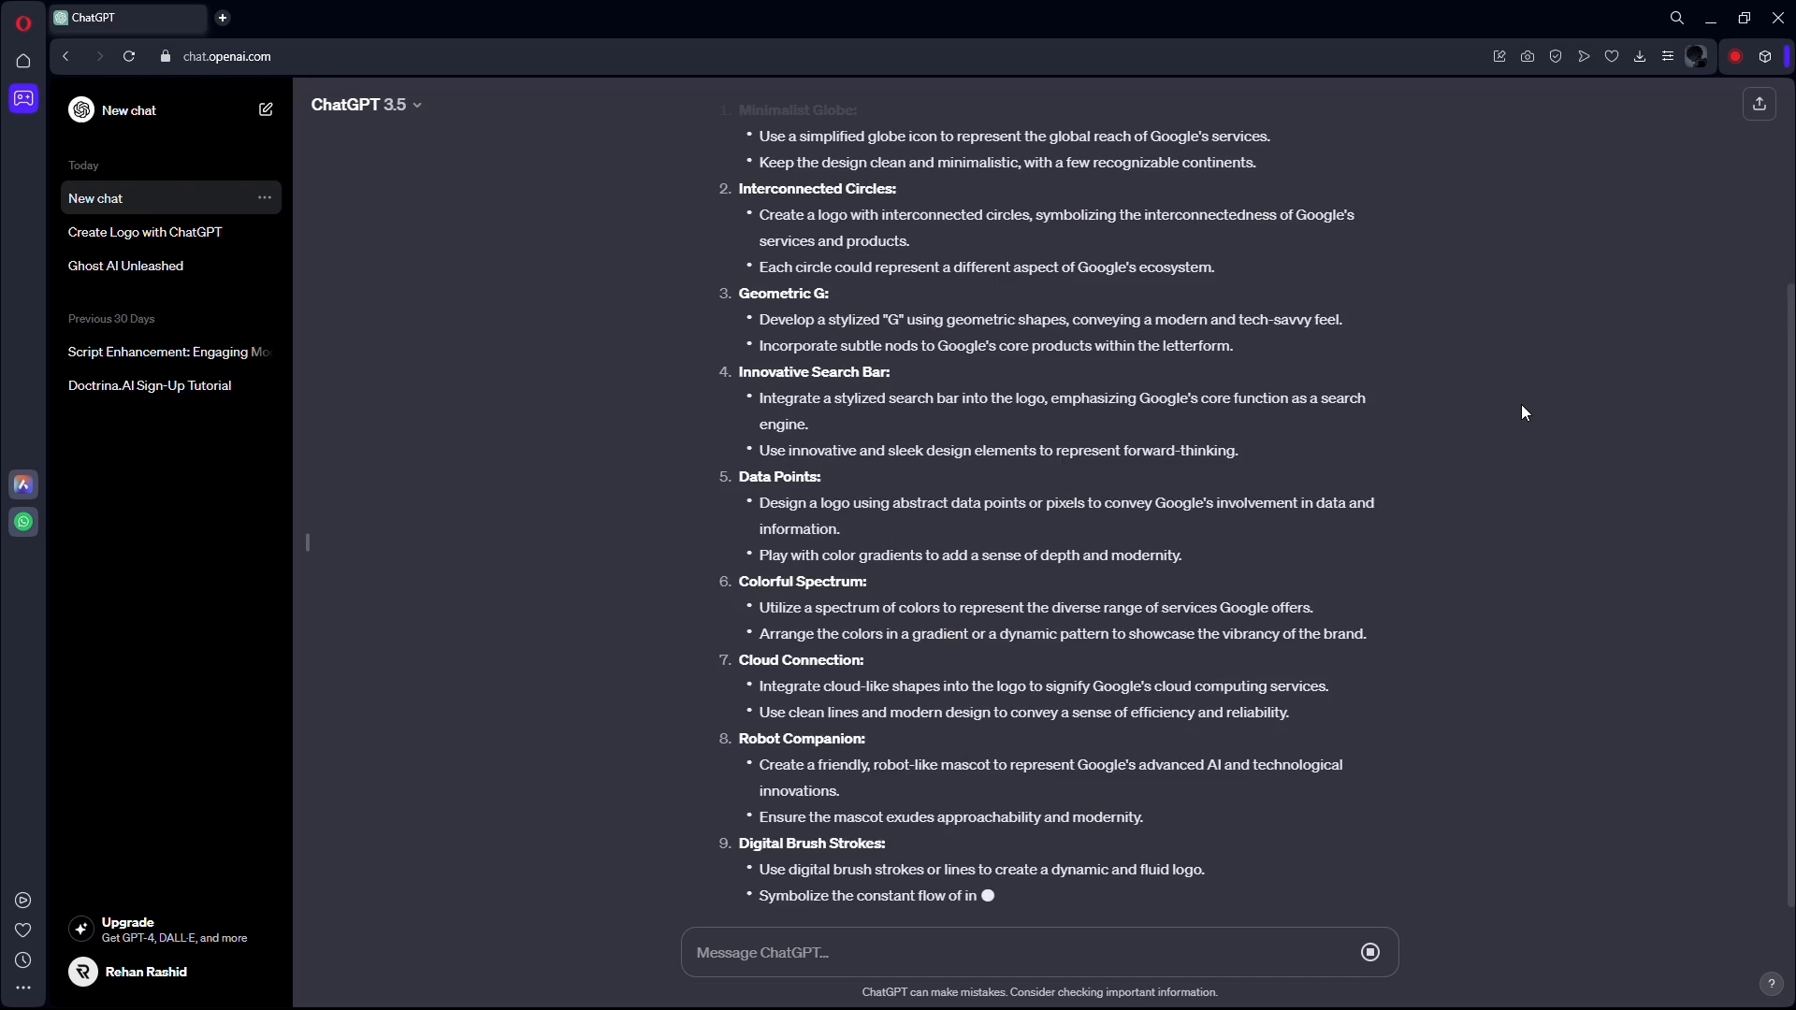
scroll("down", 3)
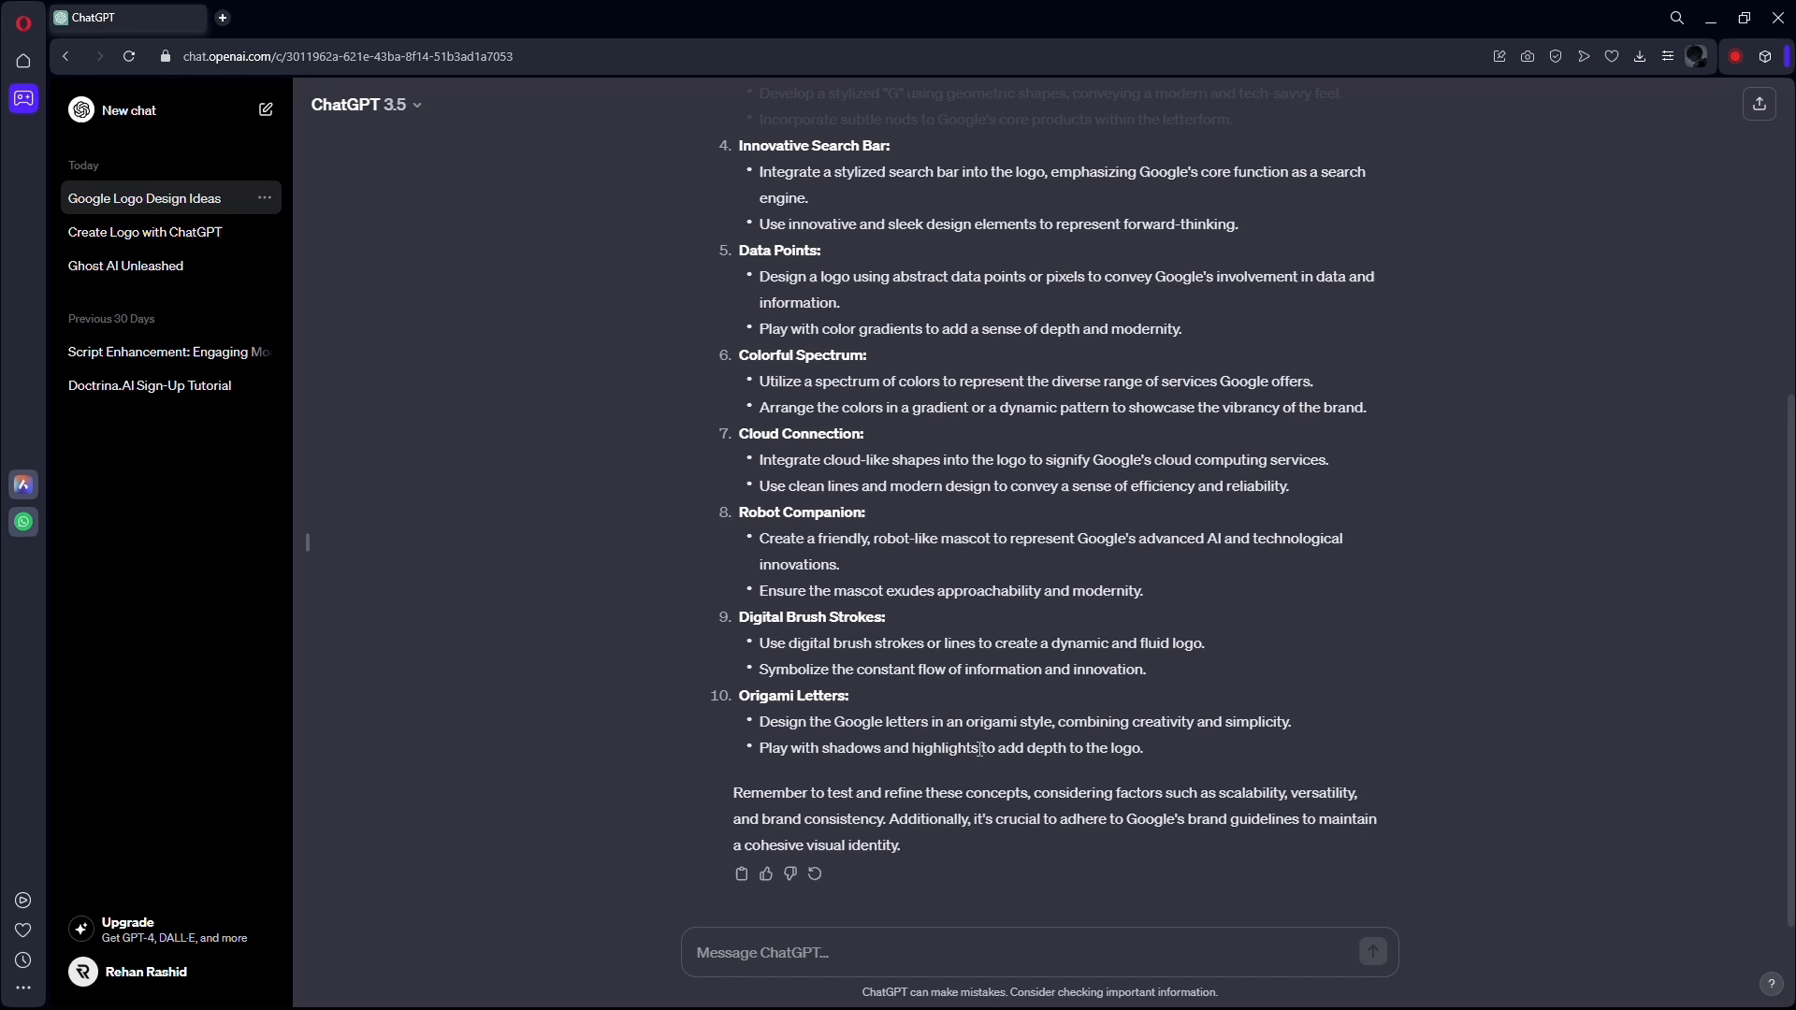
Request colour palettes for the Google logo and scroll through the seven hex-code palettes.
left_click(1372, 953)
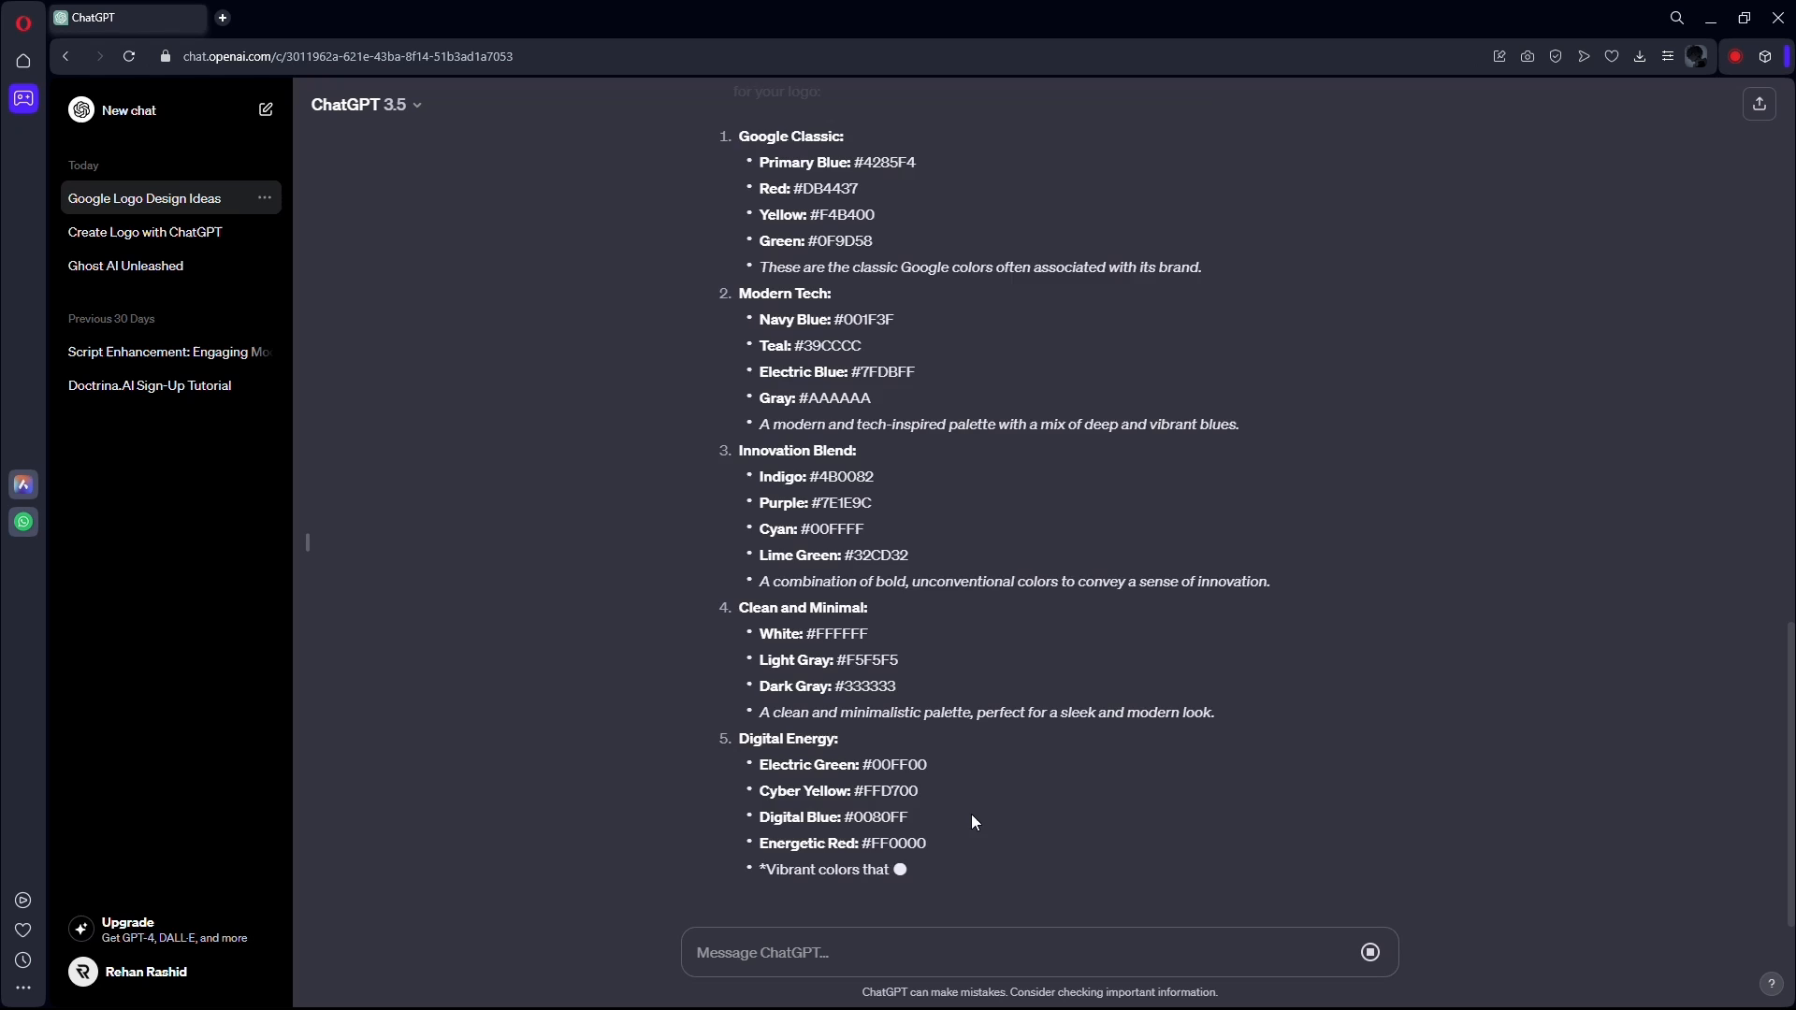
scroll("down", 3)
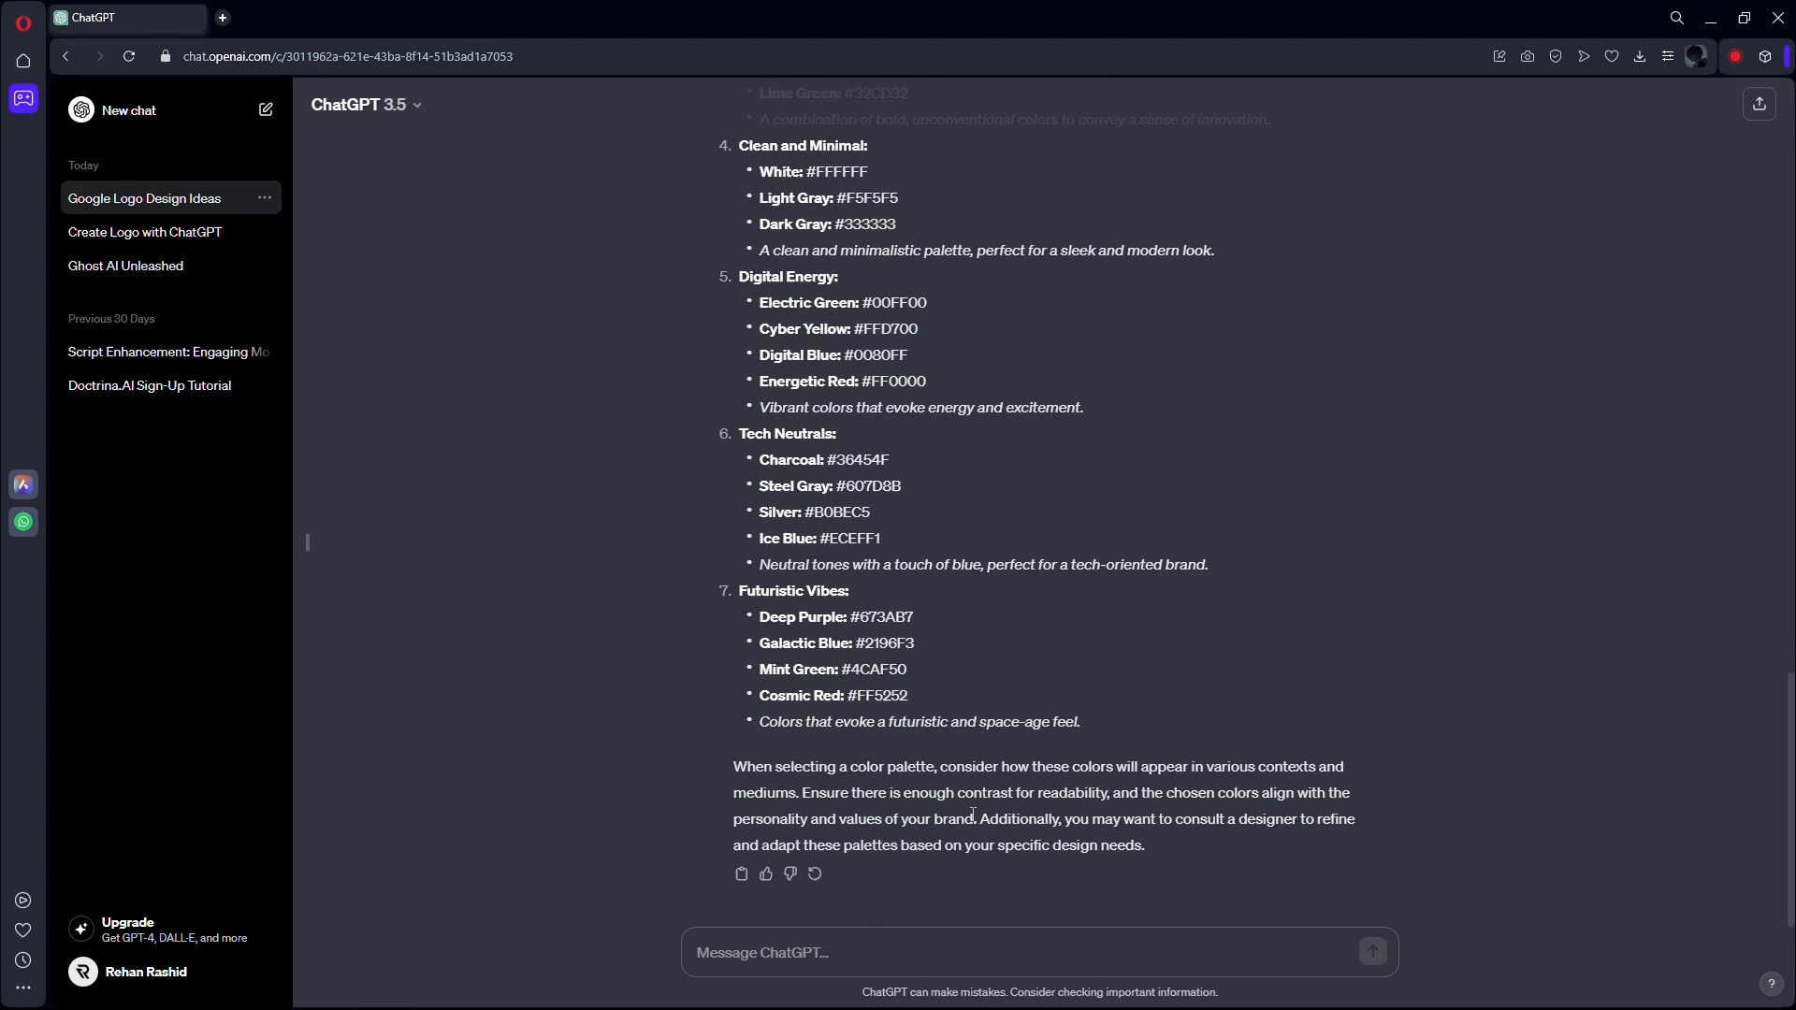
mouse_move(948, 729)
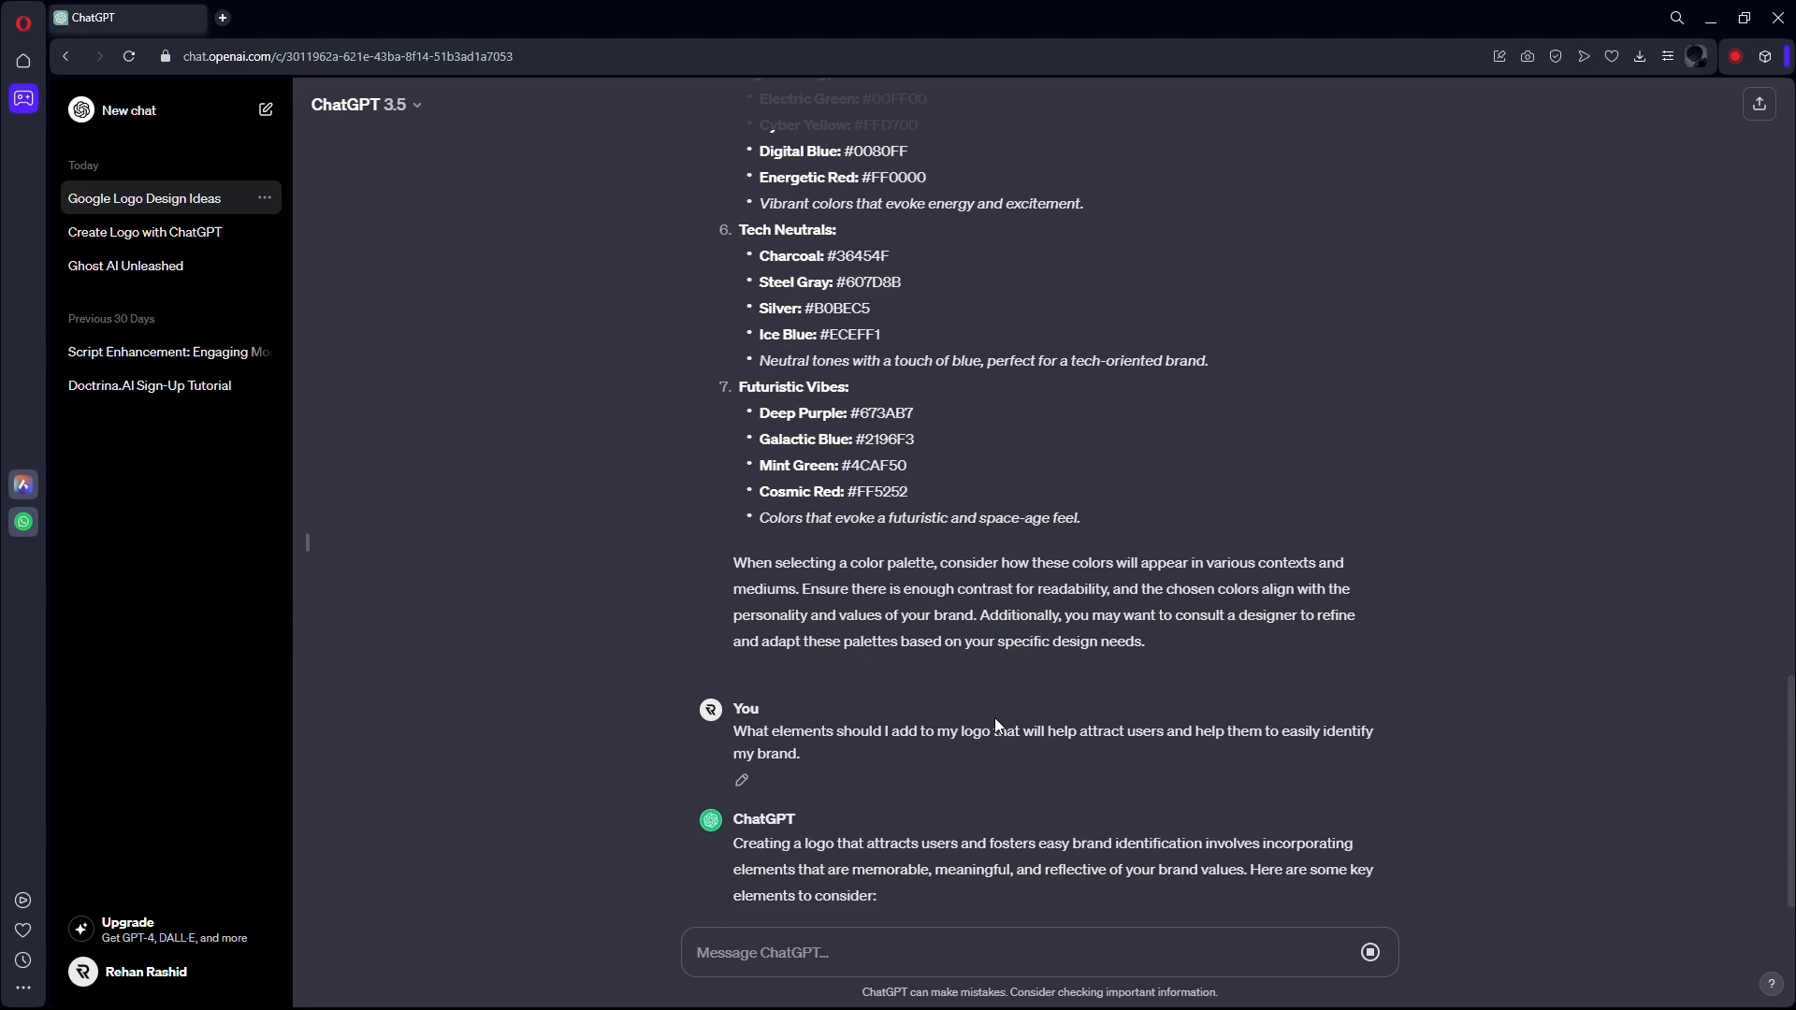
Read the thirteen logo elements, from Simplicity to Hidden Meanings, through to the feedback advice.
scroll("down", 3)
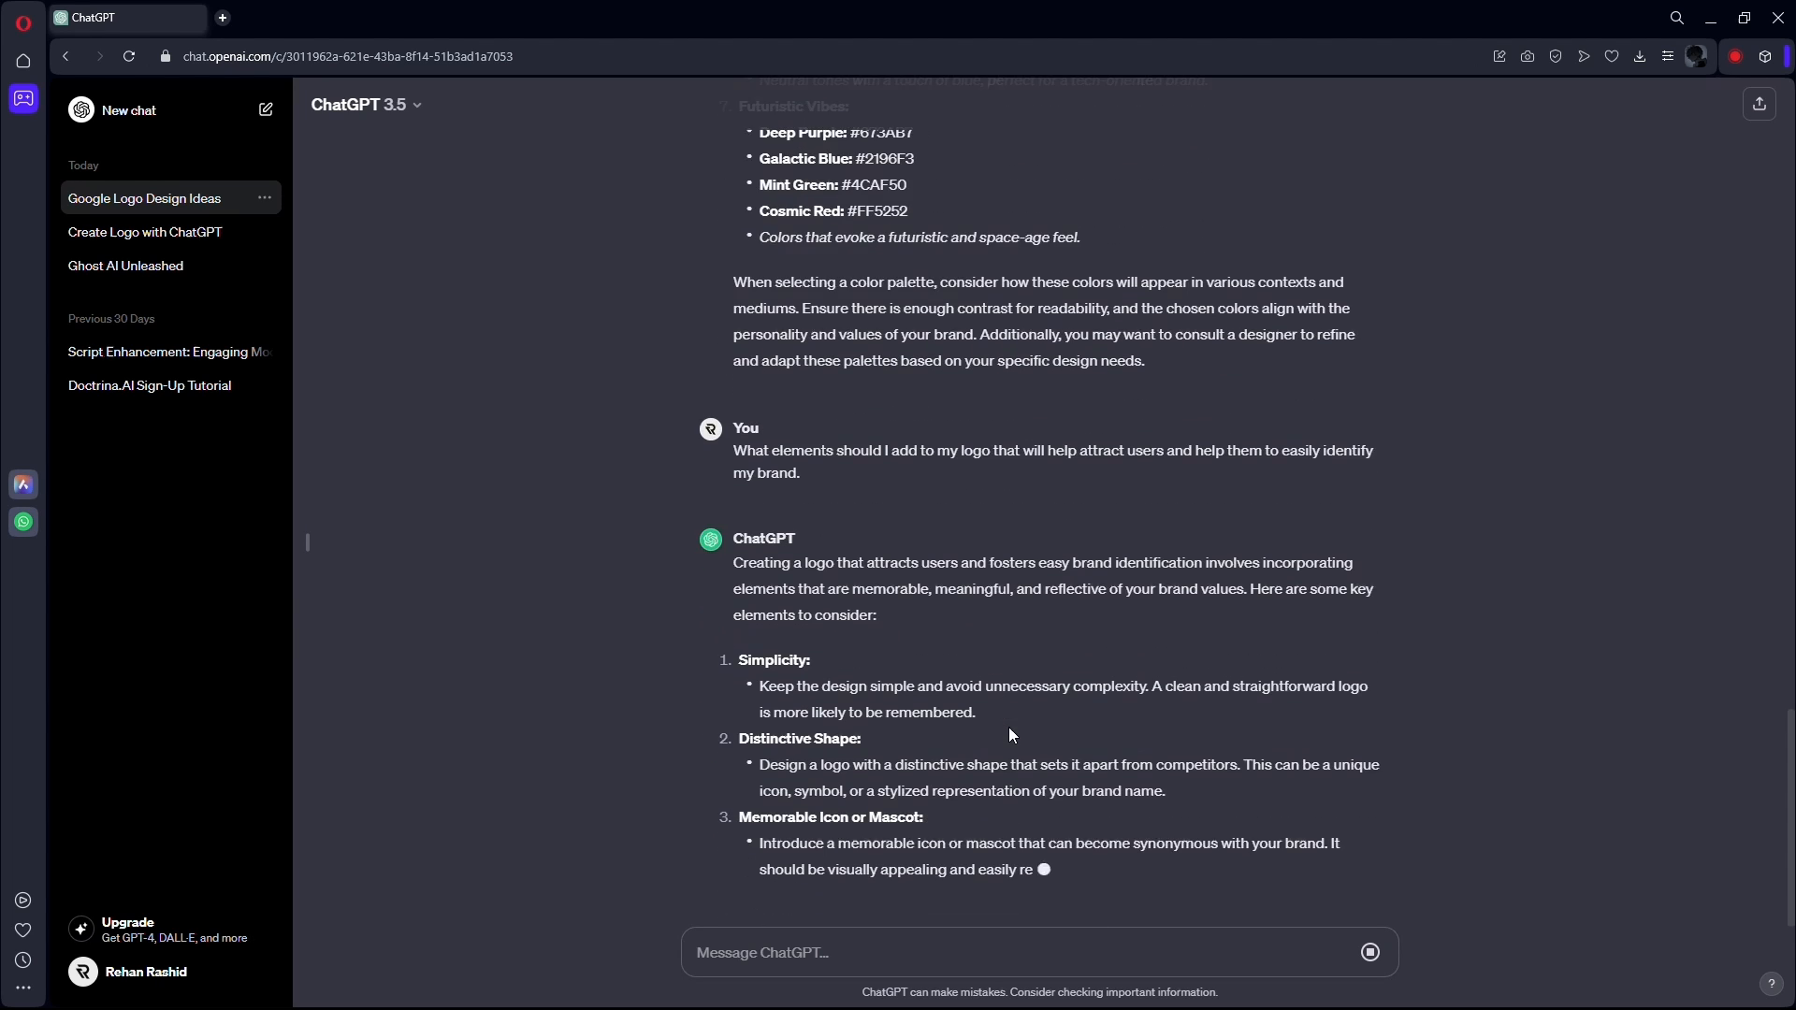
scroll("down", 3)
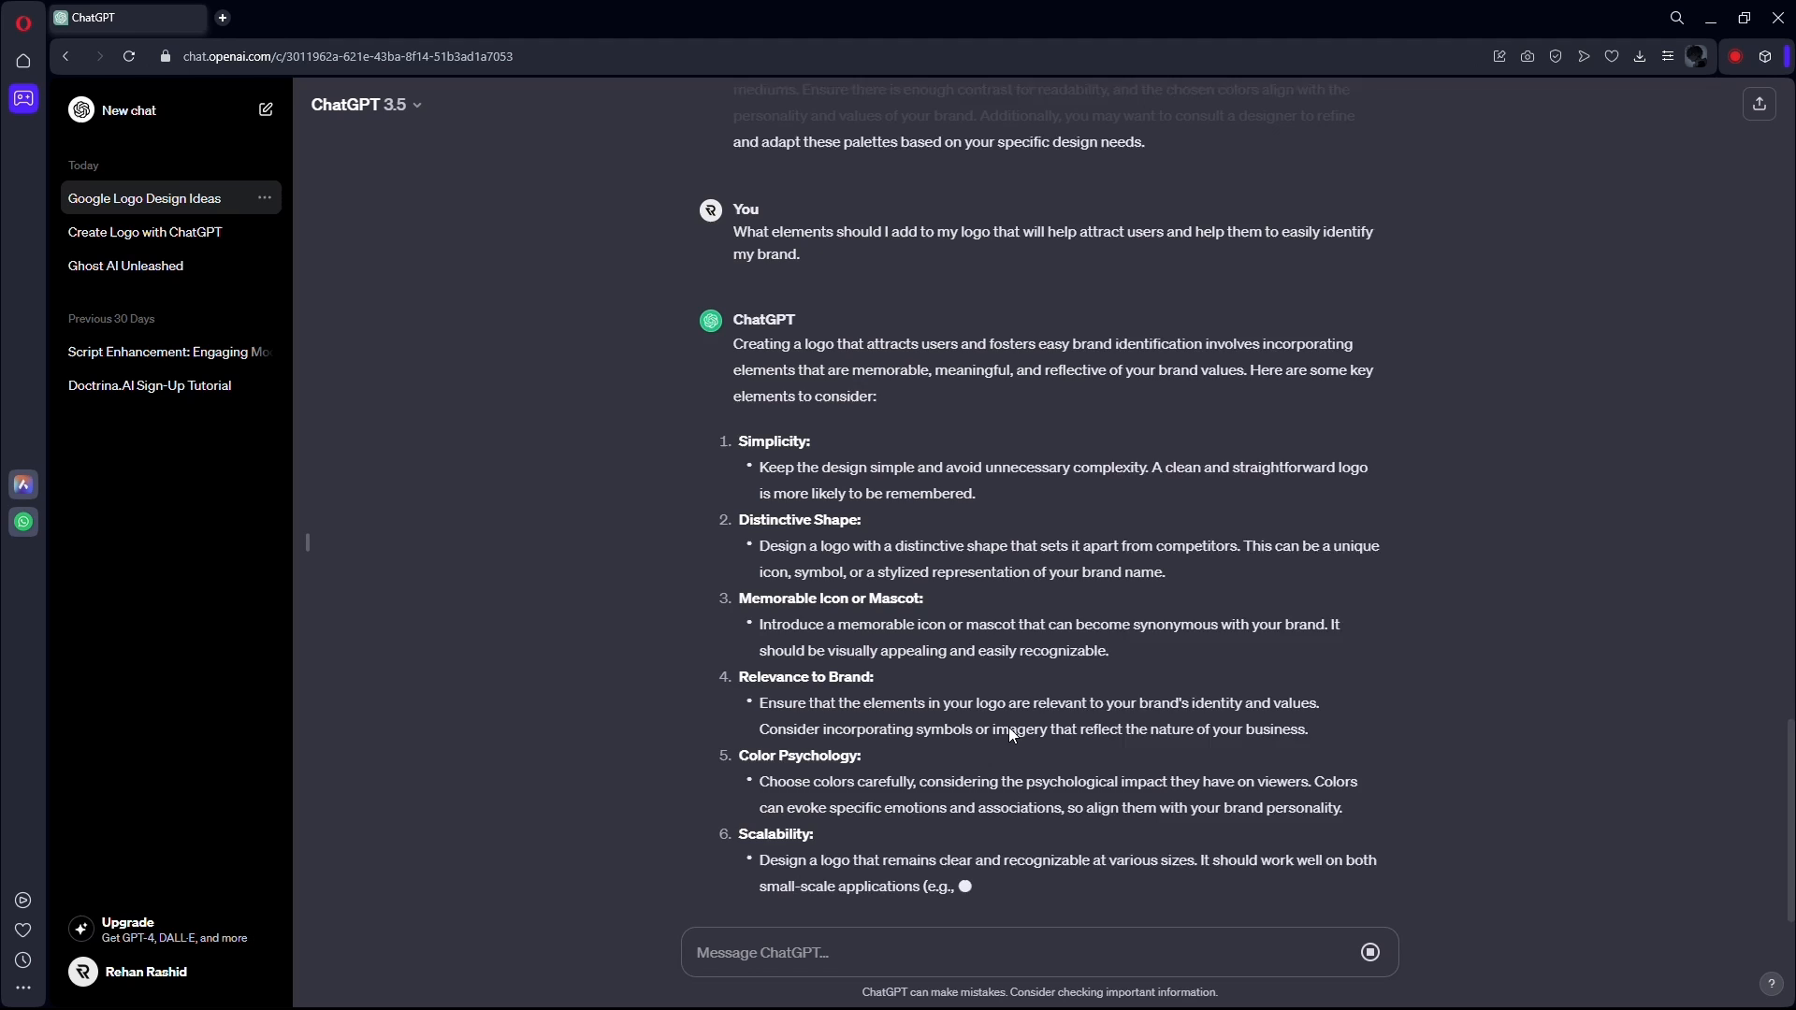
scroll("down", 3)
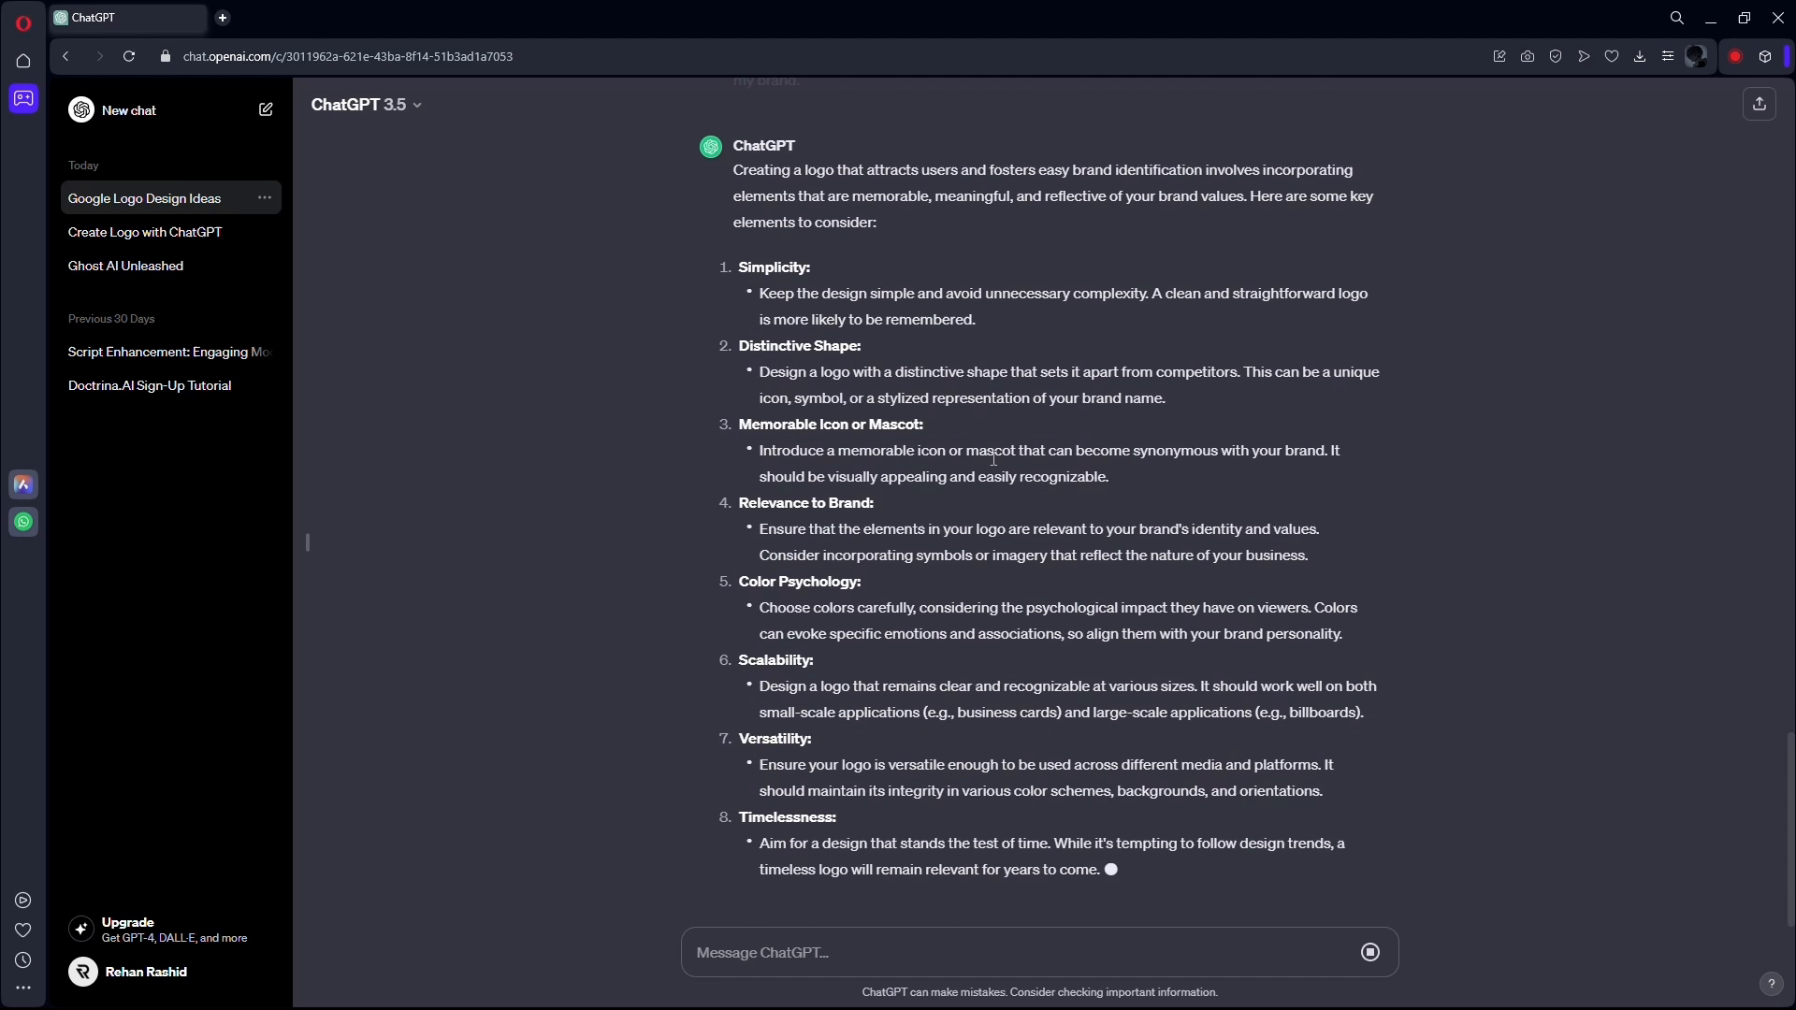
scroll("down", 3)
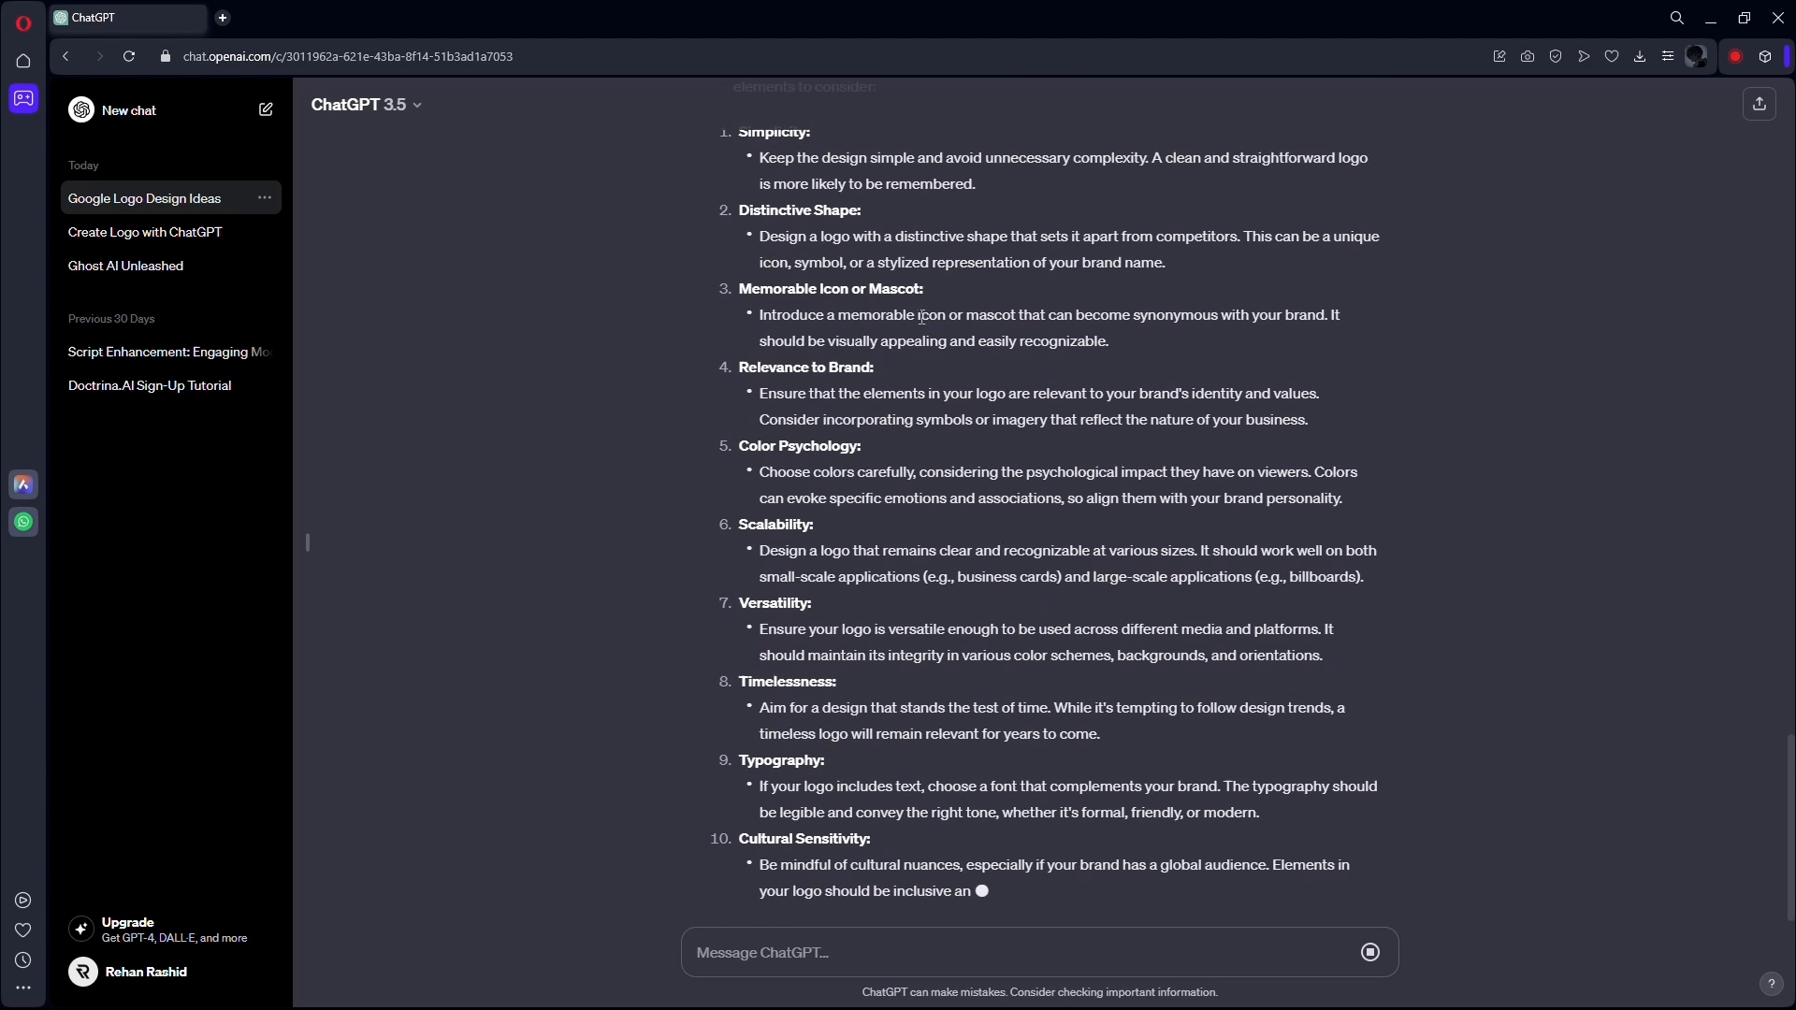
scroll("down", 3)
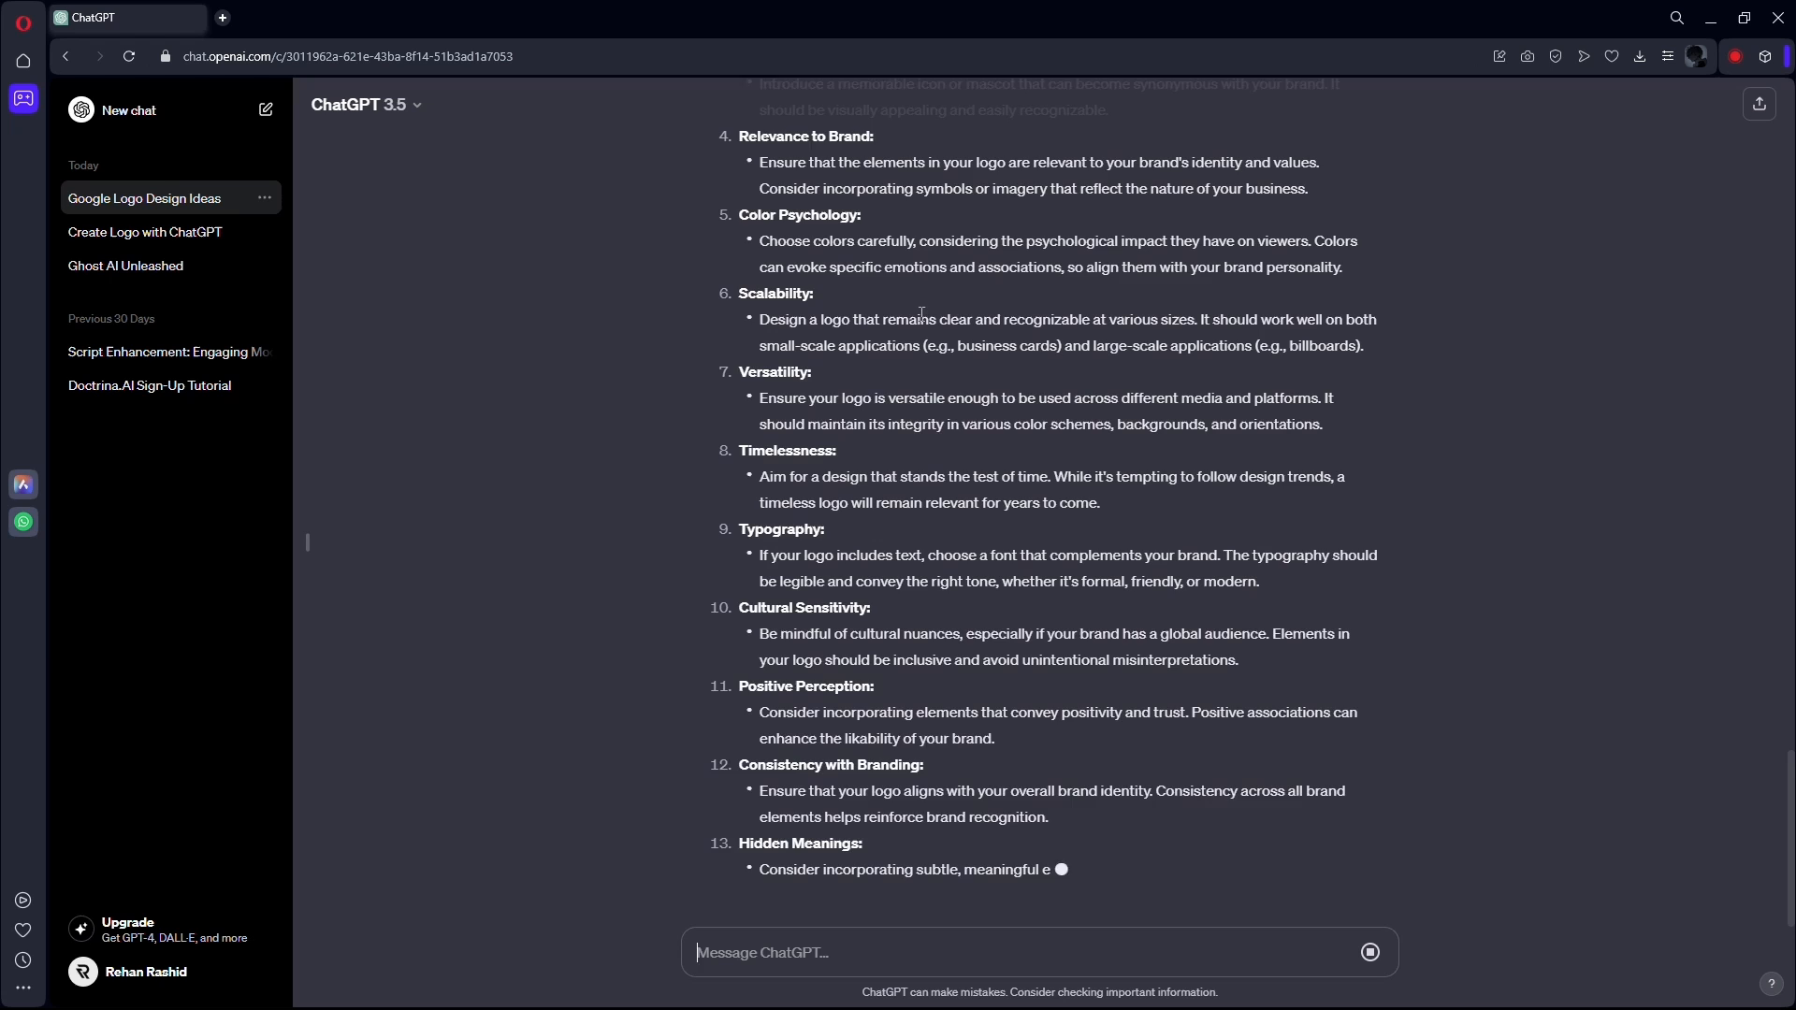
scroll("down", 3)
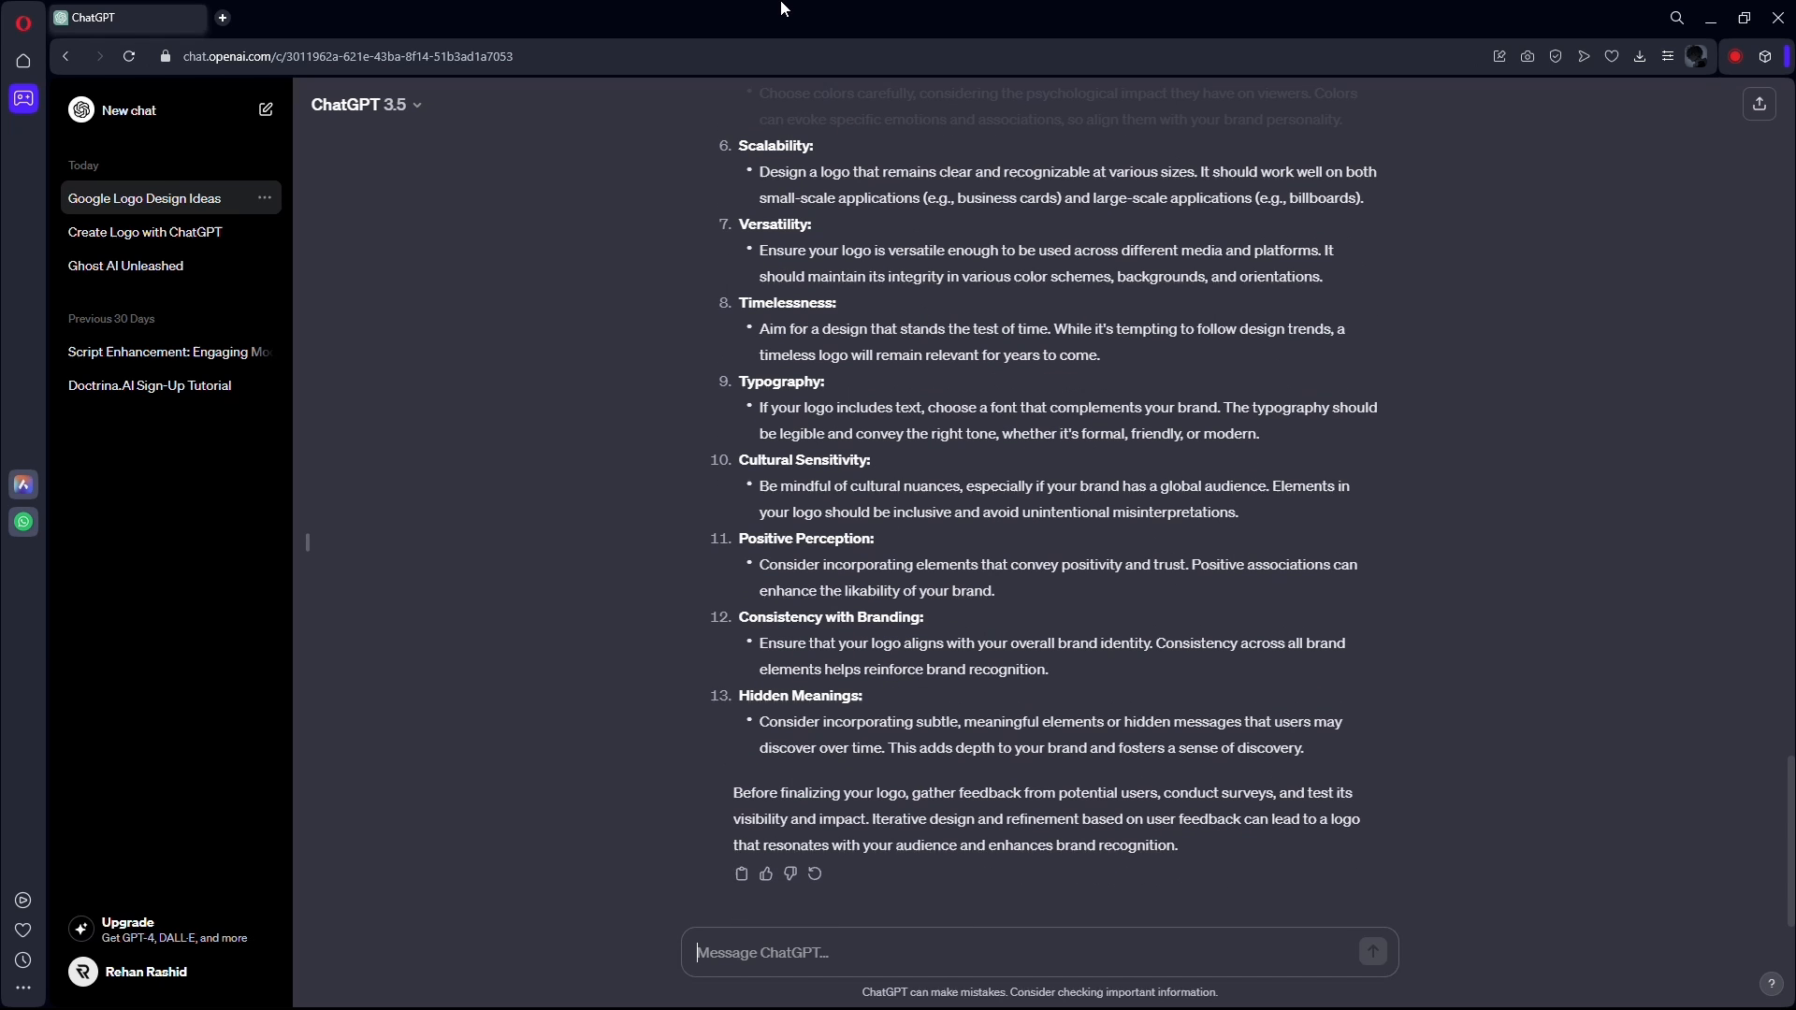
left_click(1371, 952)
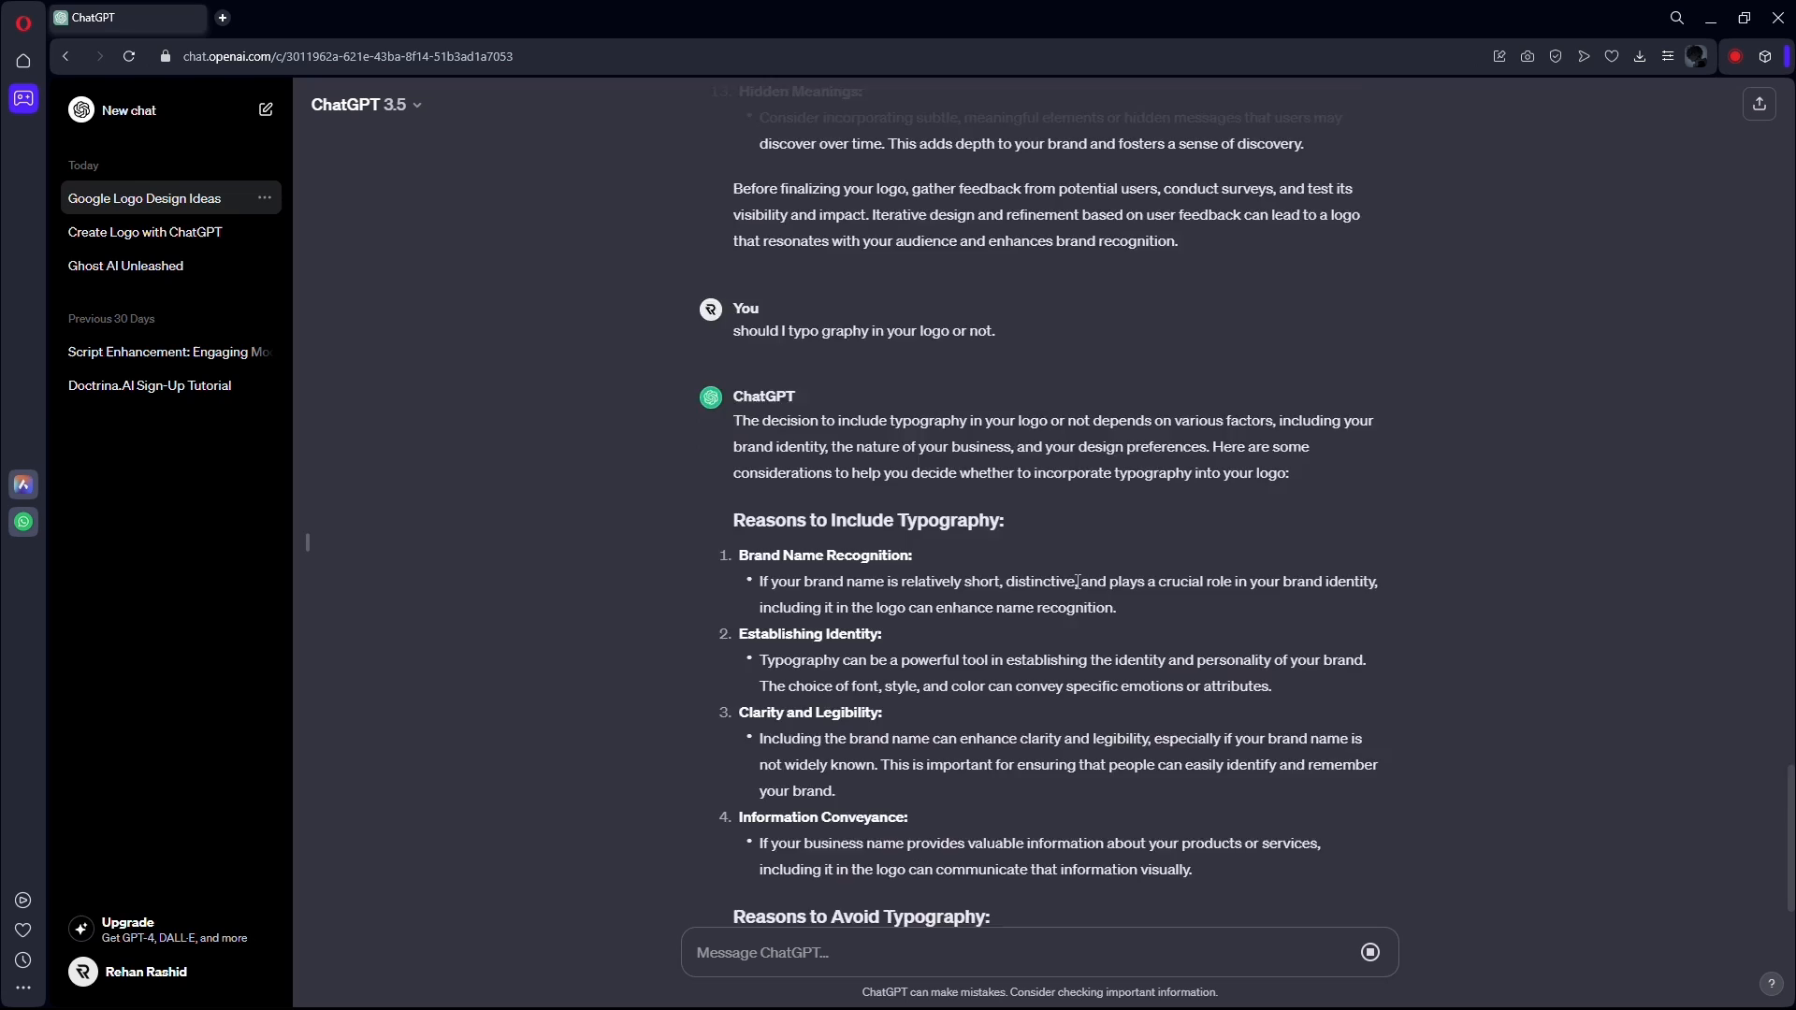
Read the typography advice and the eighteen logo elements, Logomark to Consistency.
scroll("down", 3)
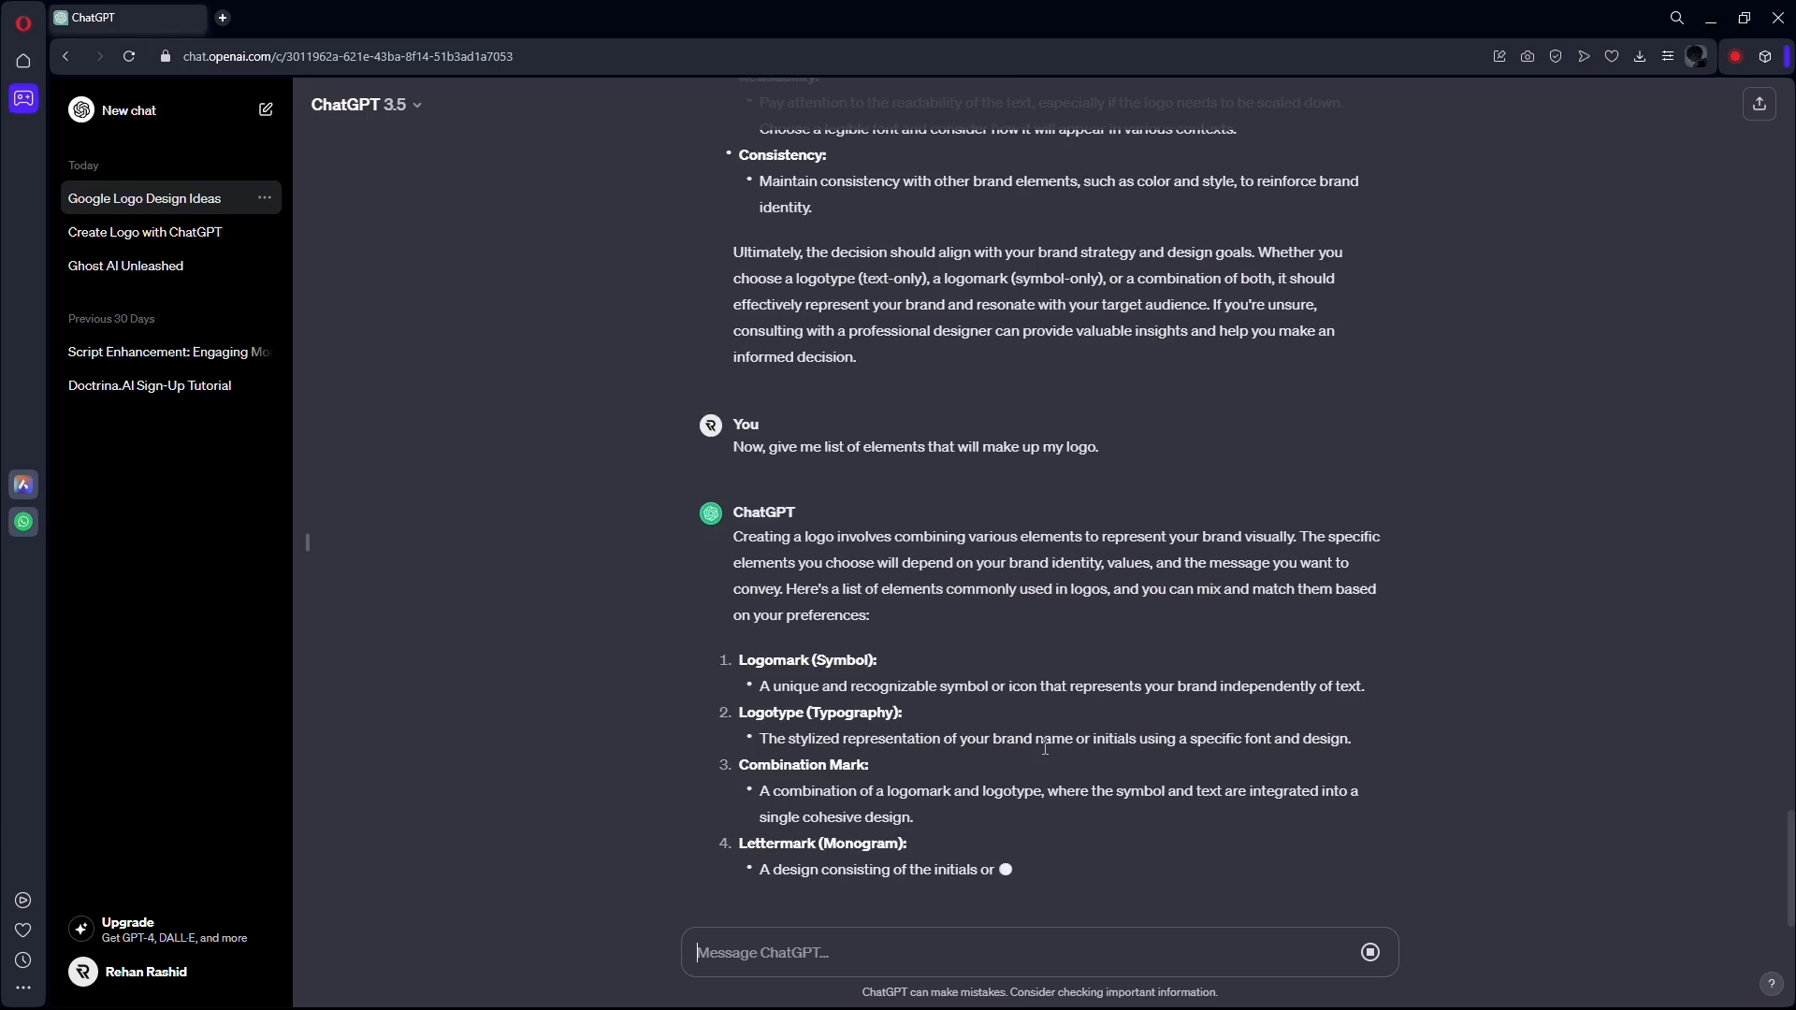
scroll("down", 3)
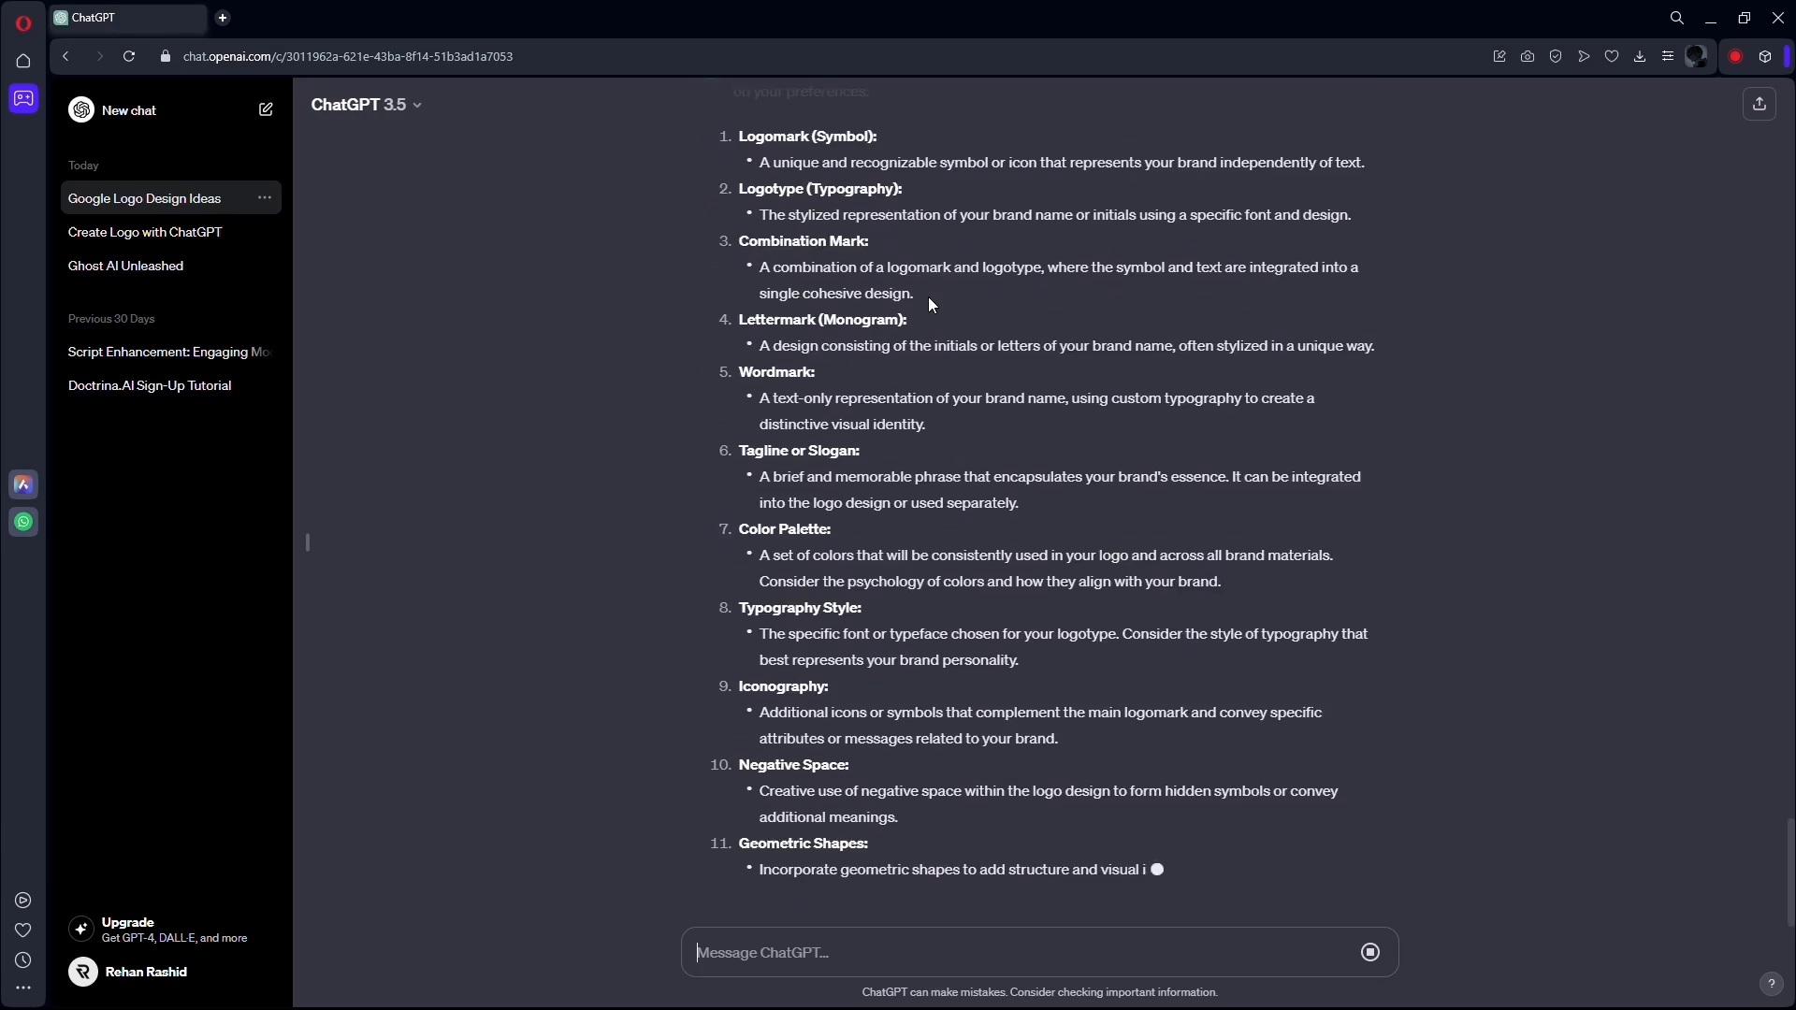
scroll("down", 3)
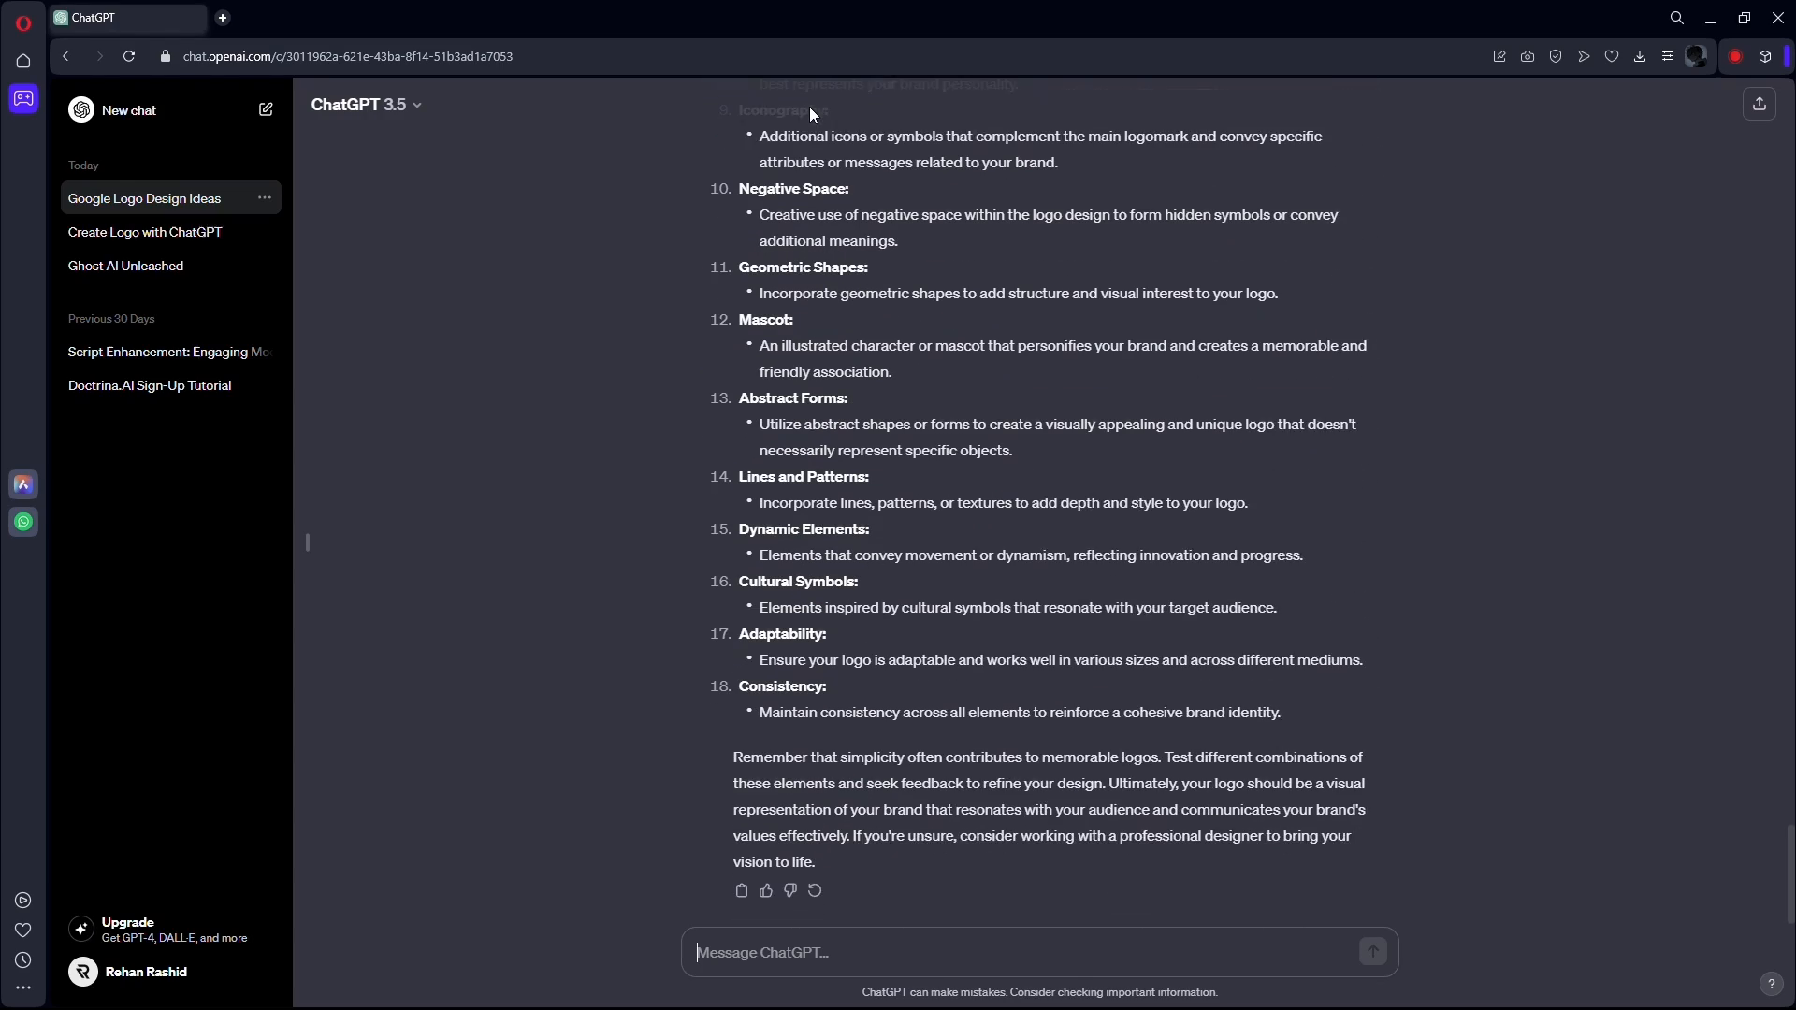
scroll("down", 3)
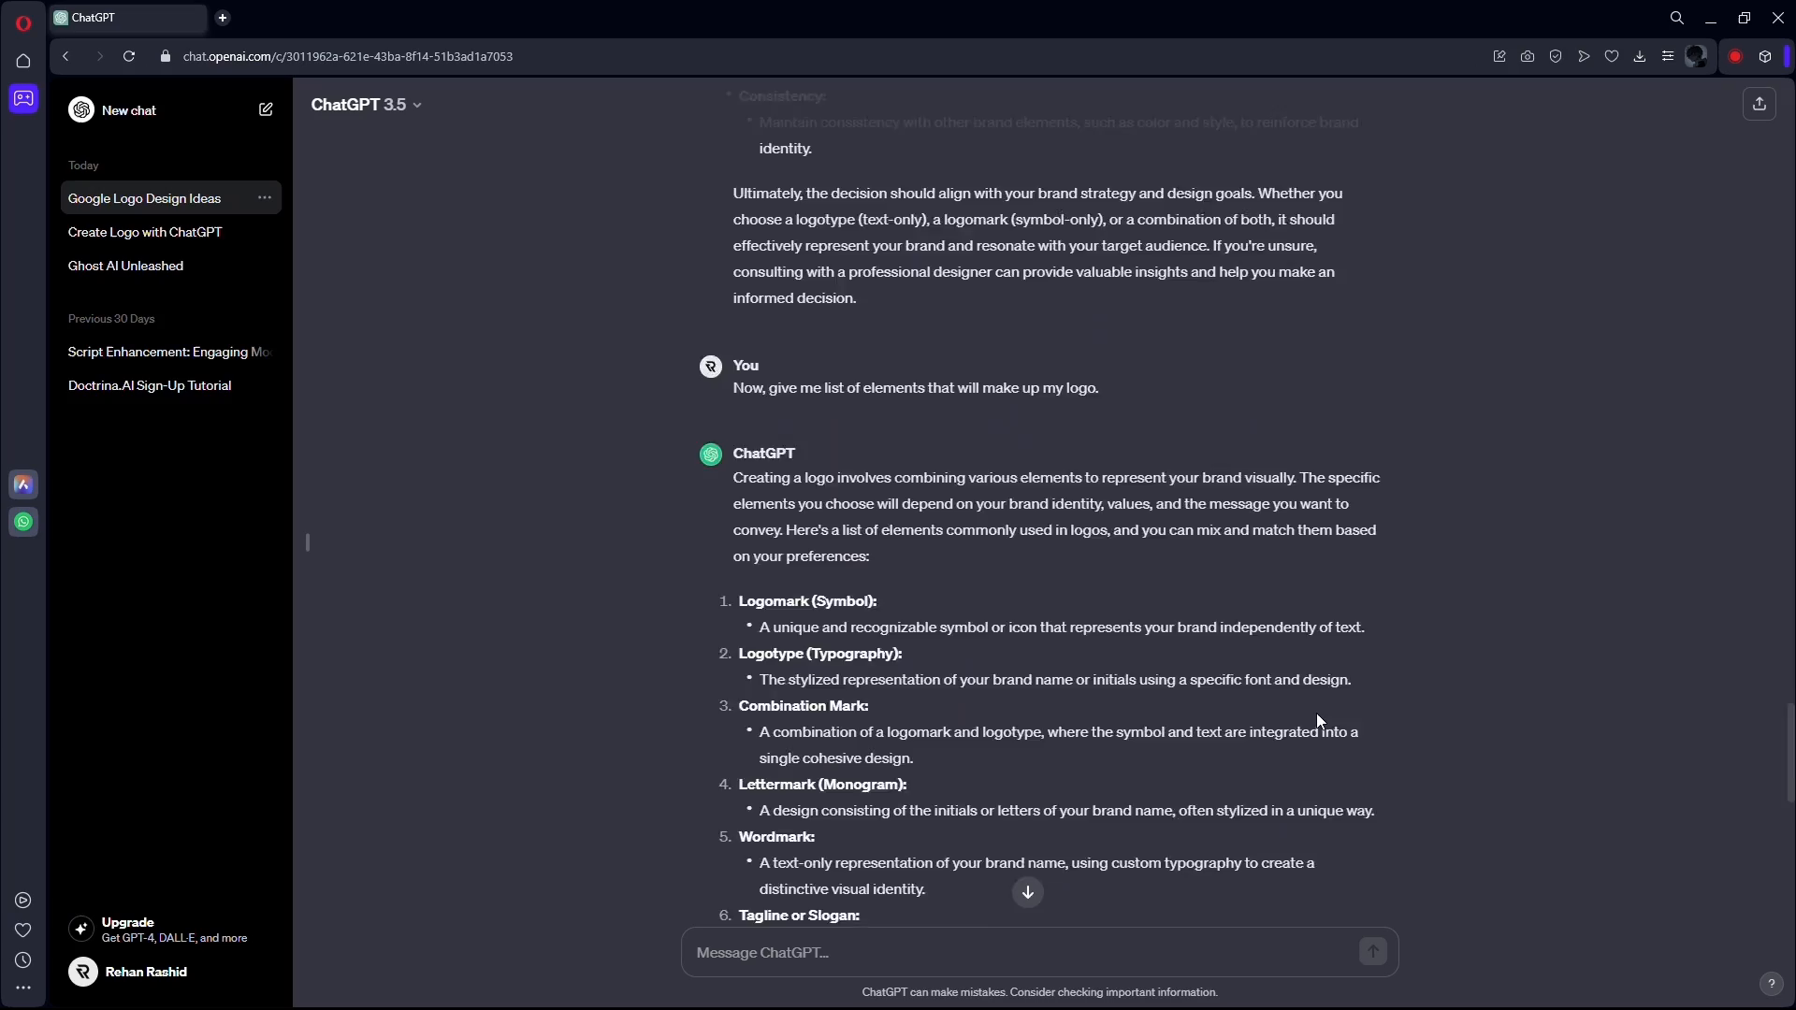
scroll("down", 3)
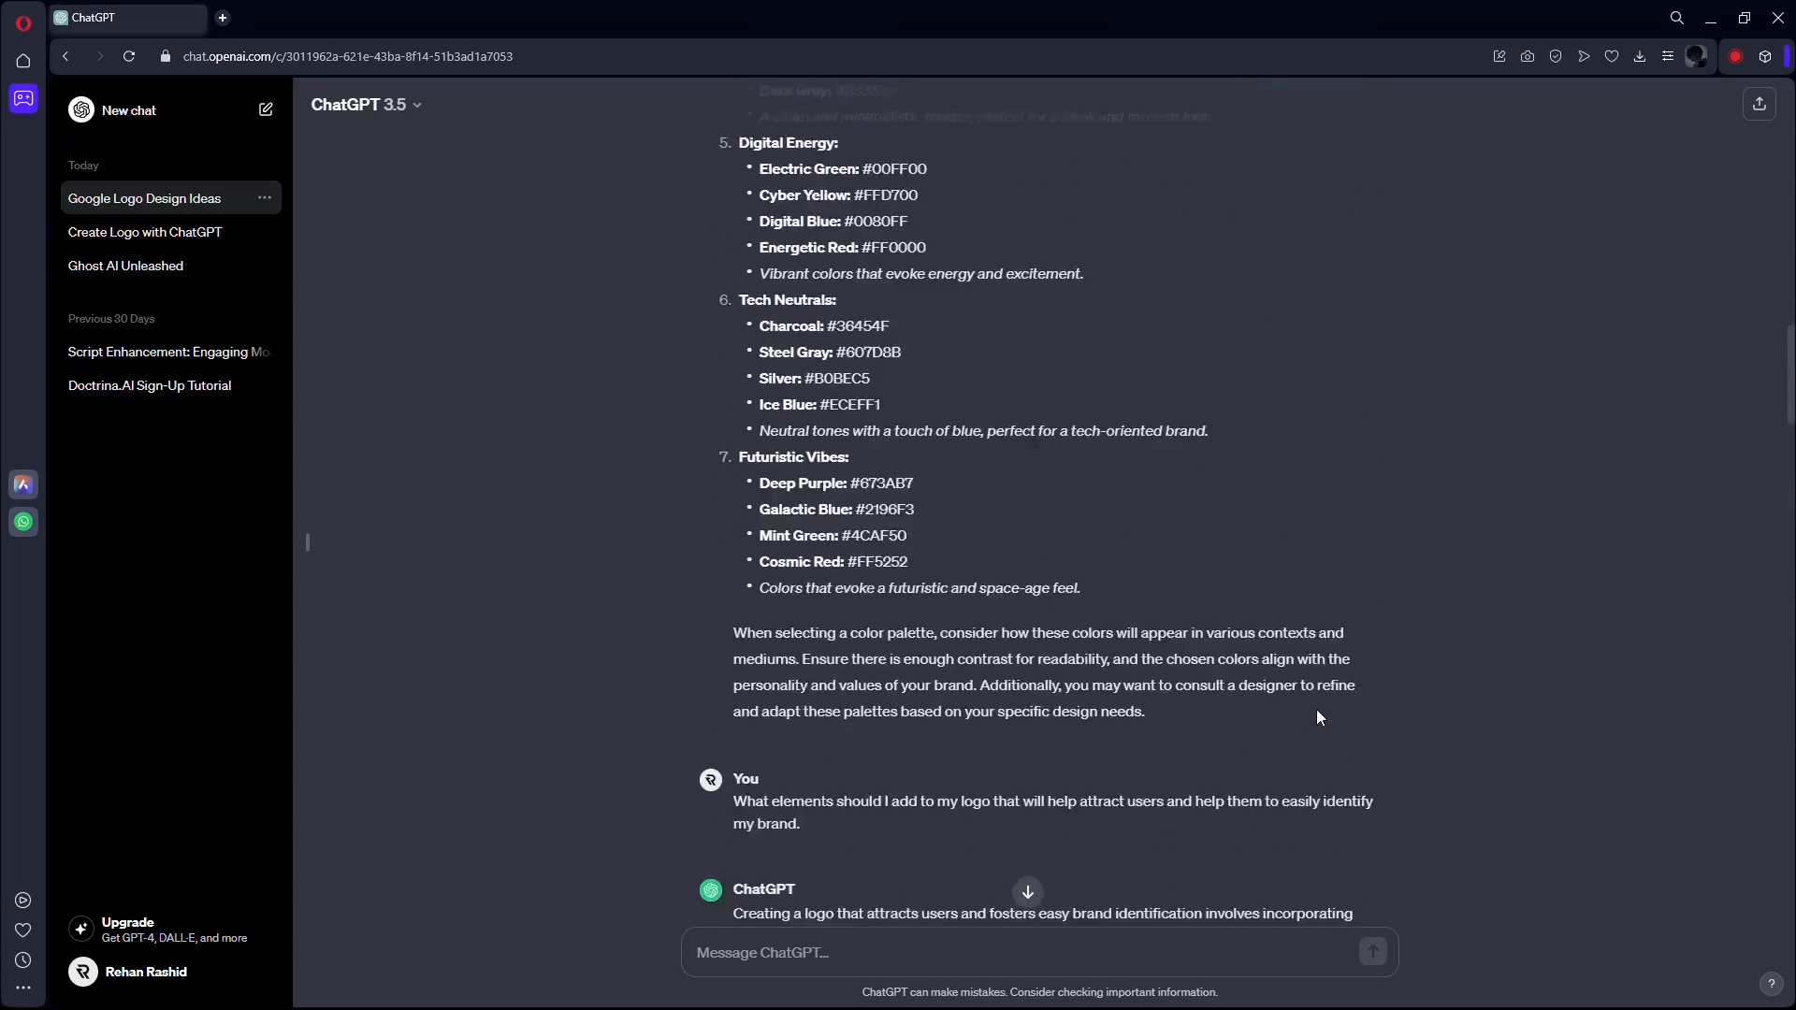
scroll("up", 3)
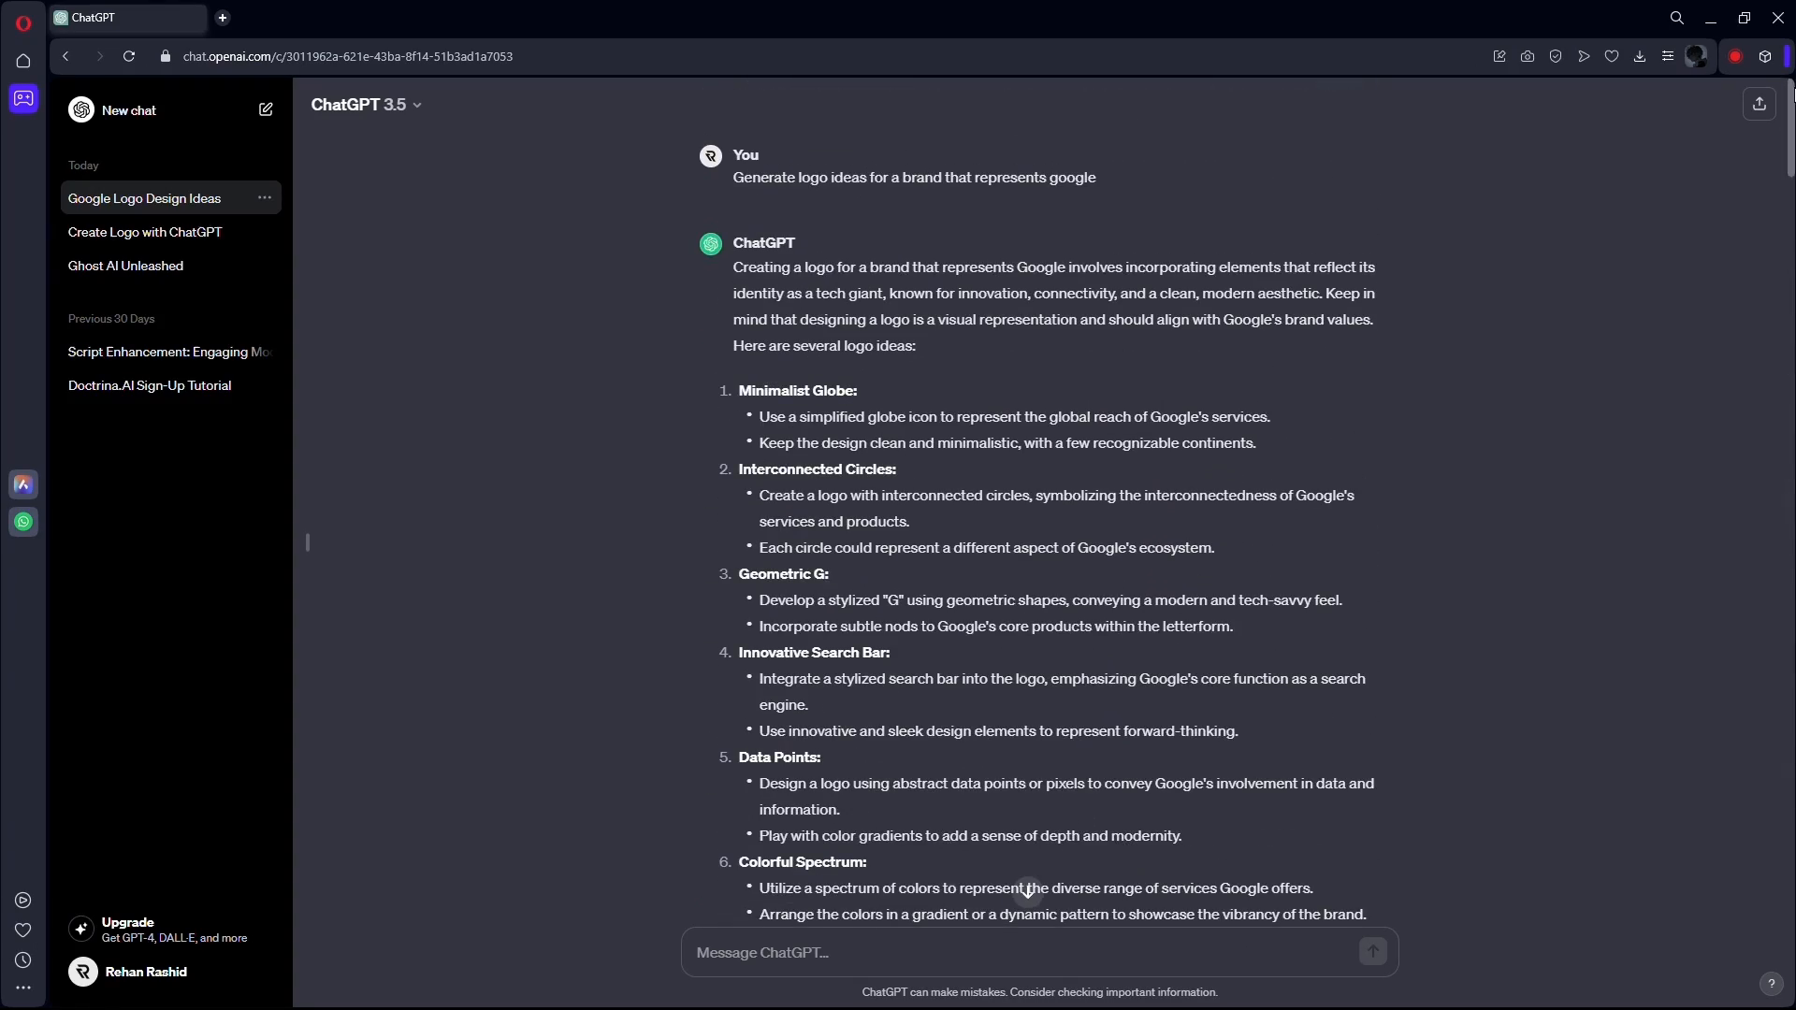
scroll("down", 3)
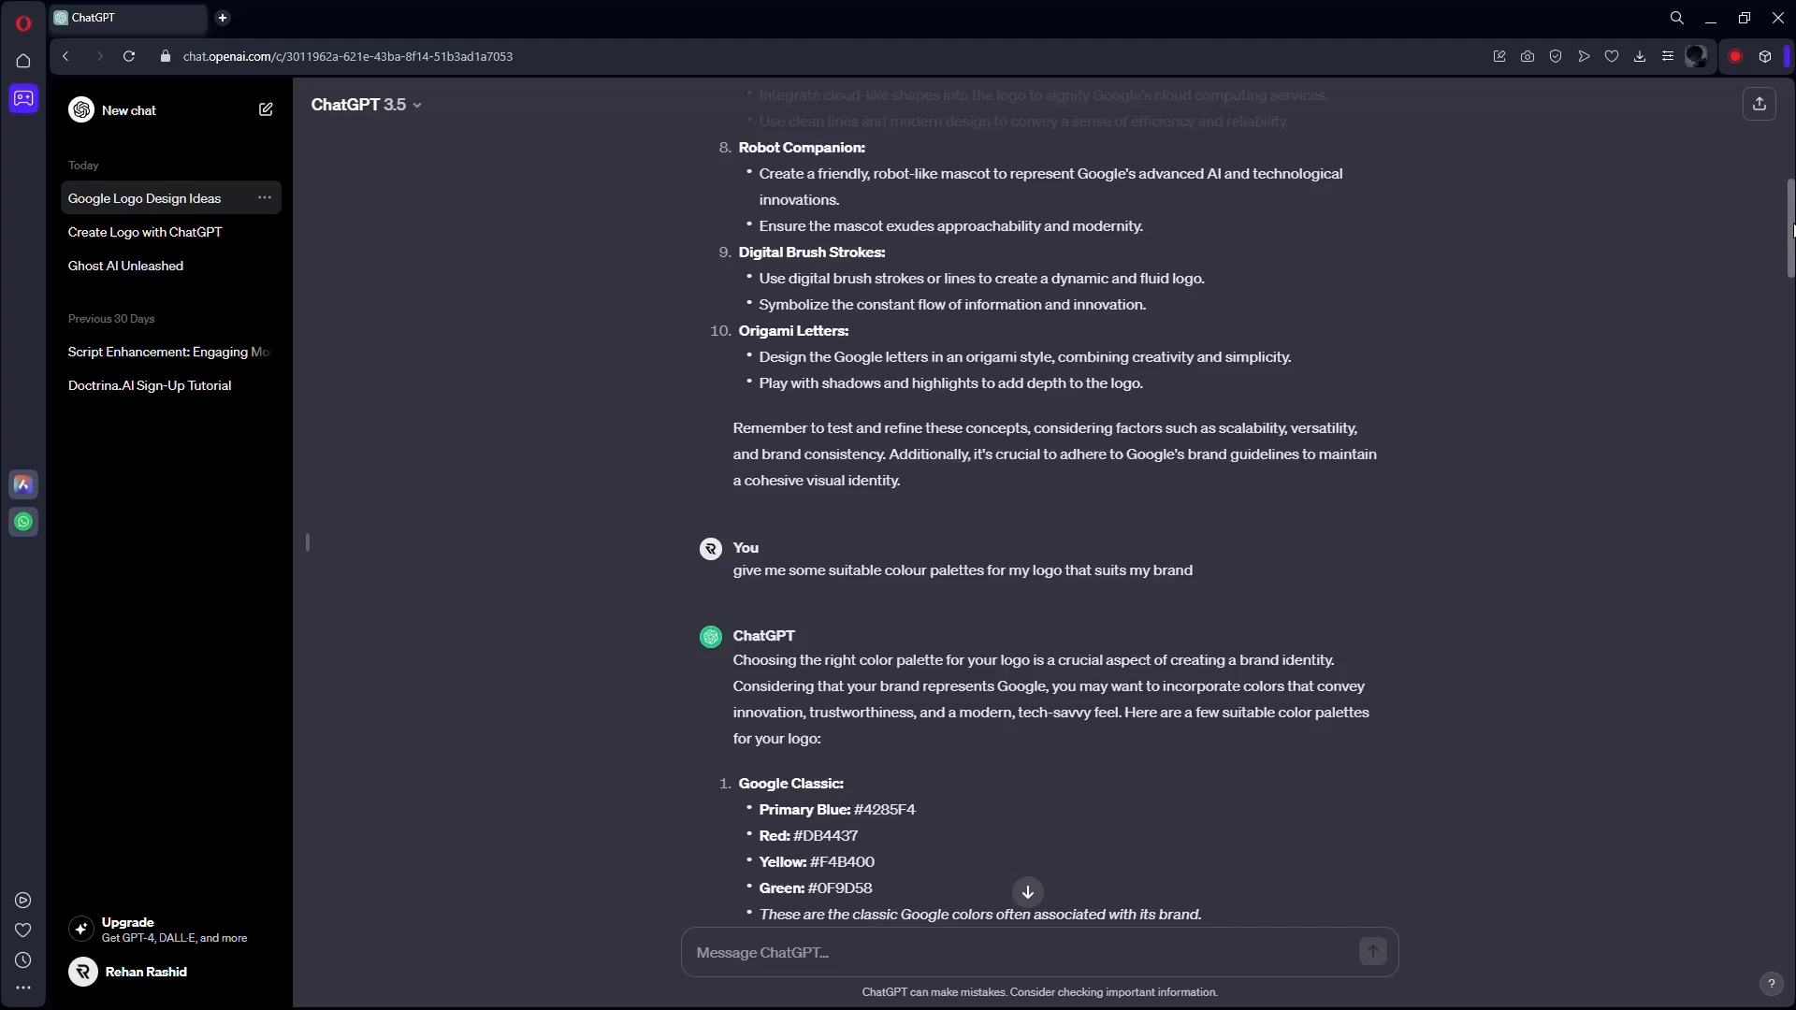
scroll("down", 3)
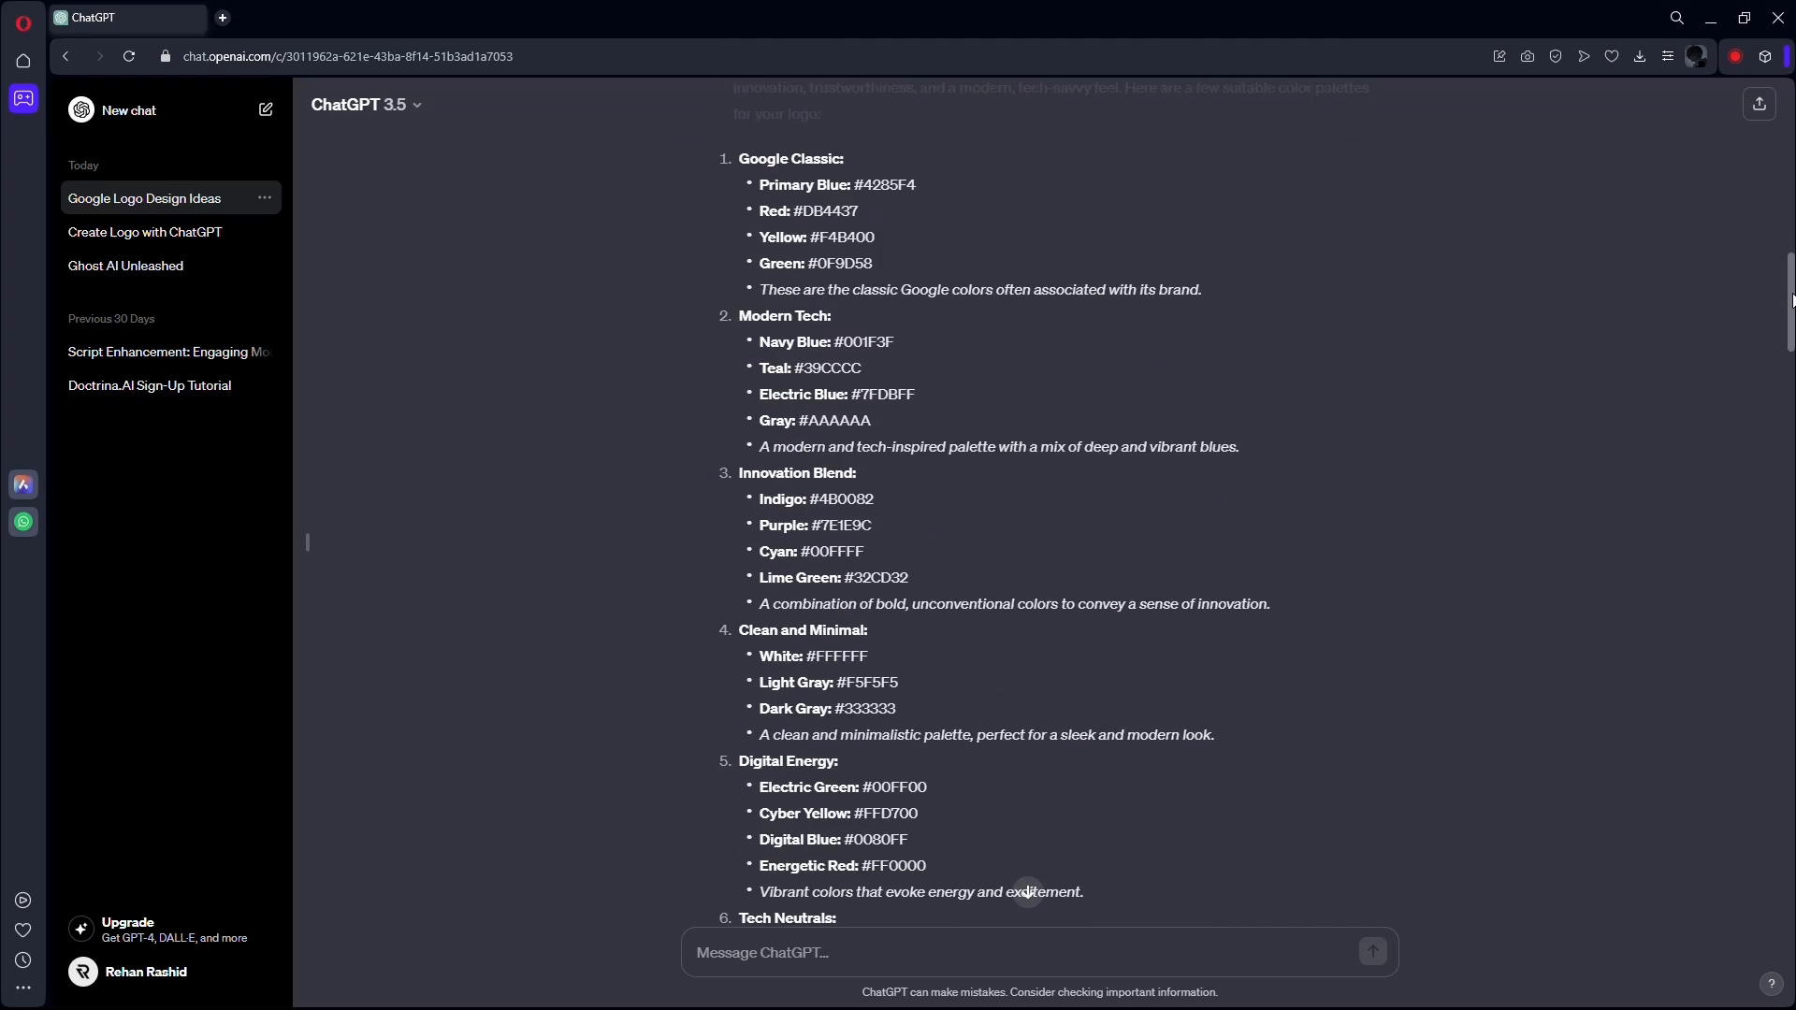
scroll("down", 3)
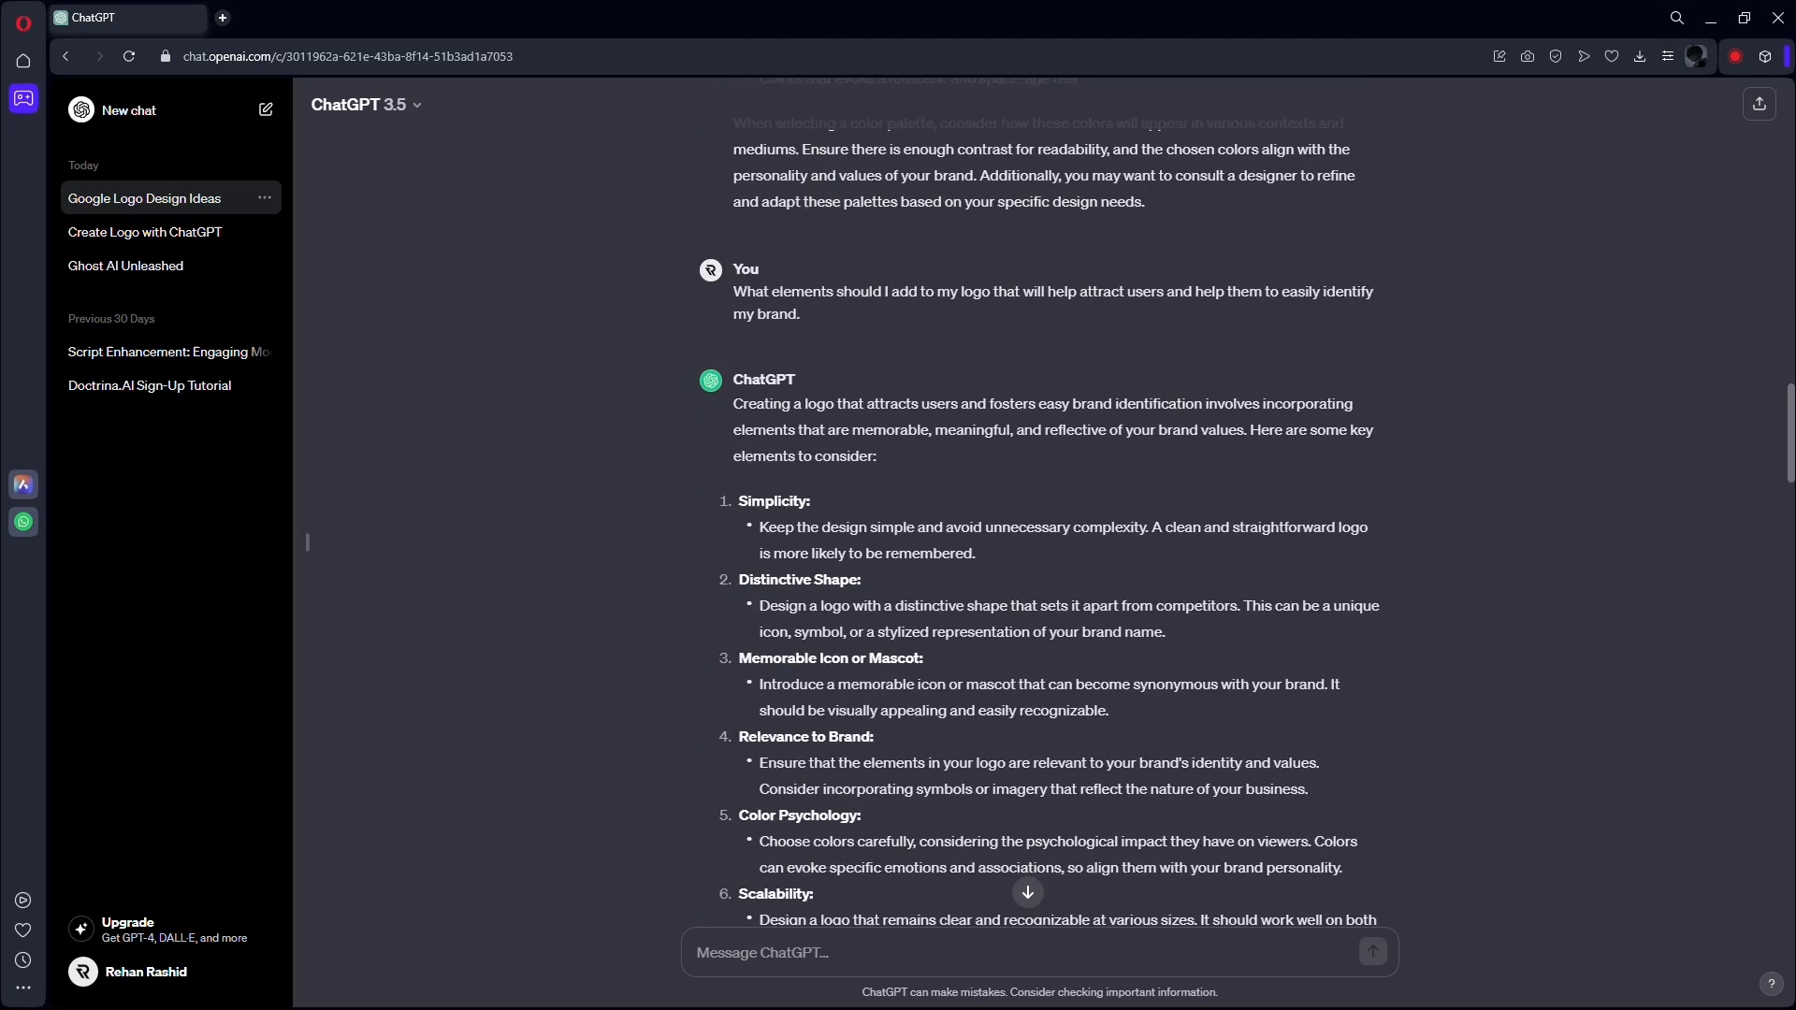
scroll("down", 3)
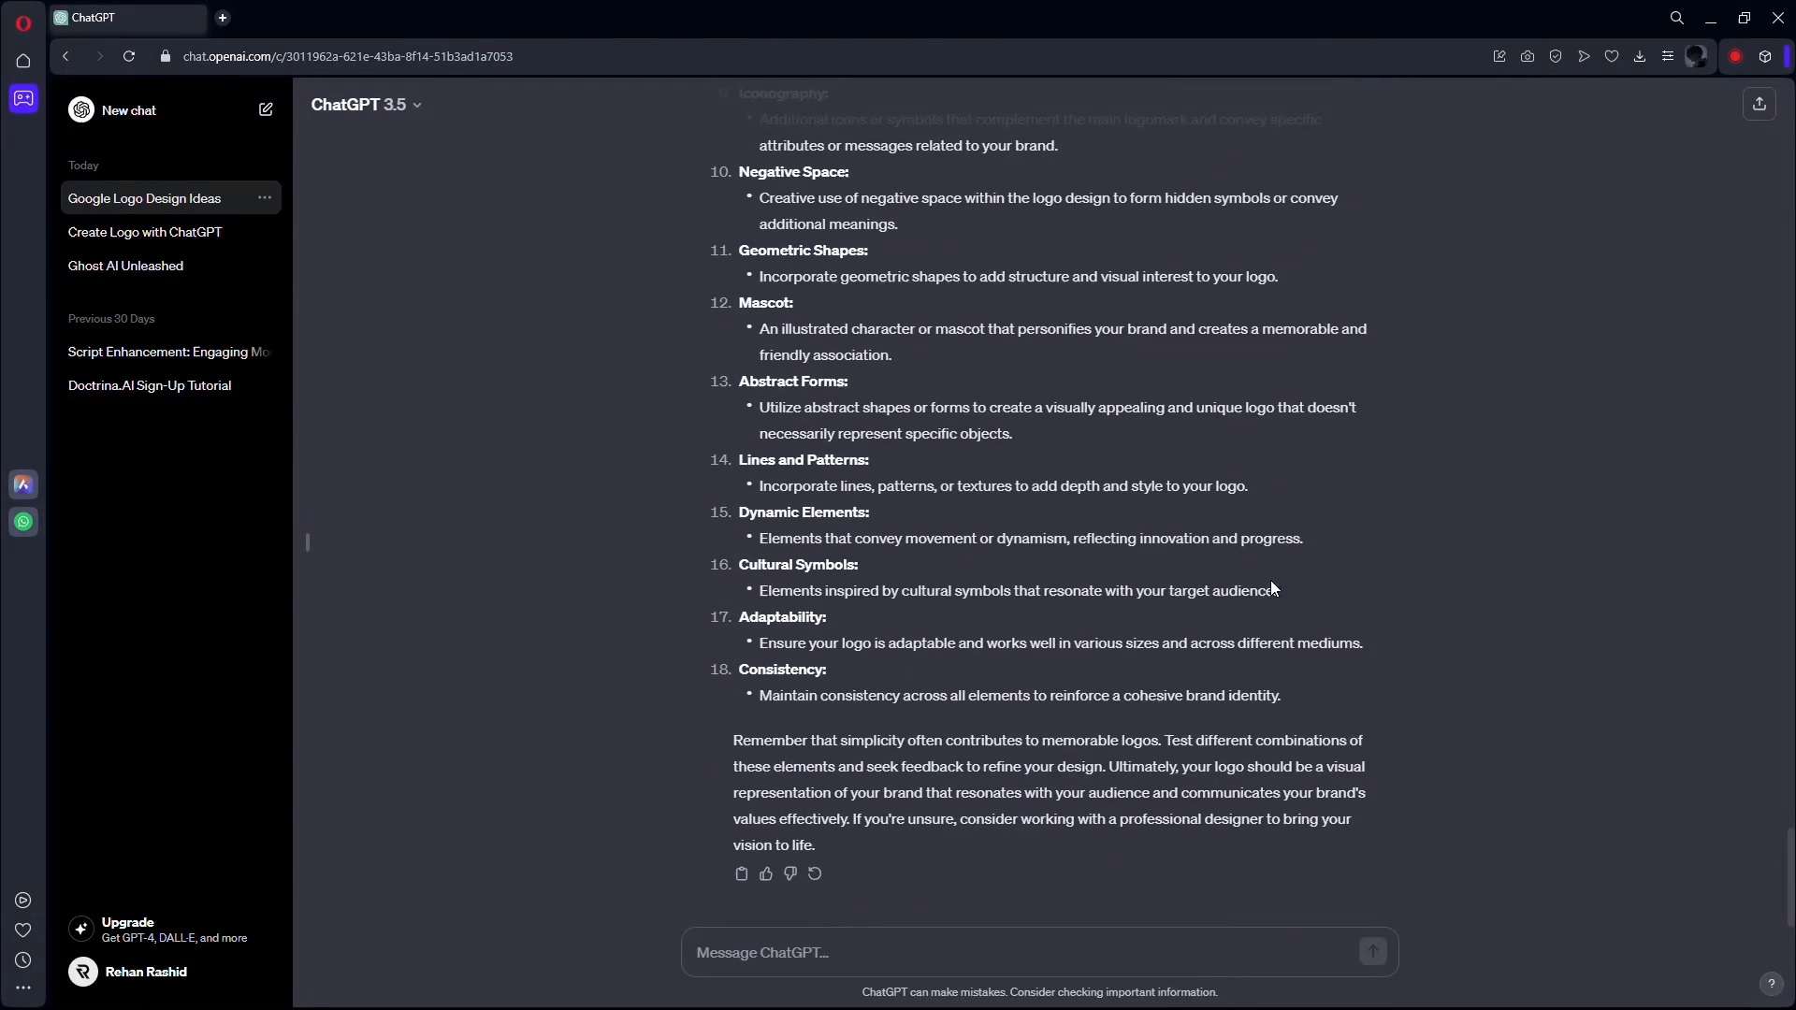
mouse_move(1584, 464)
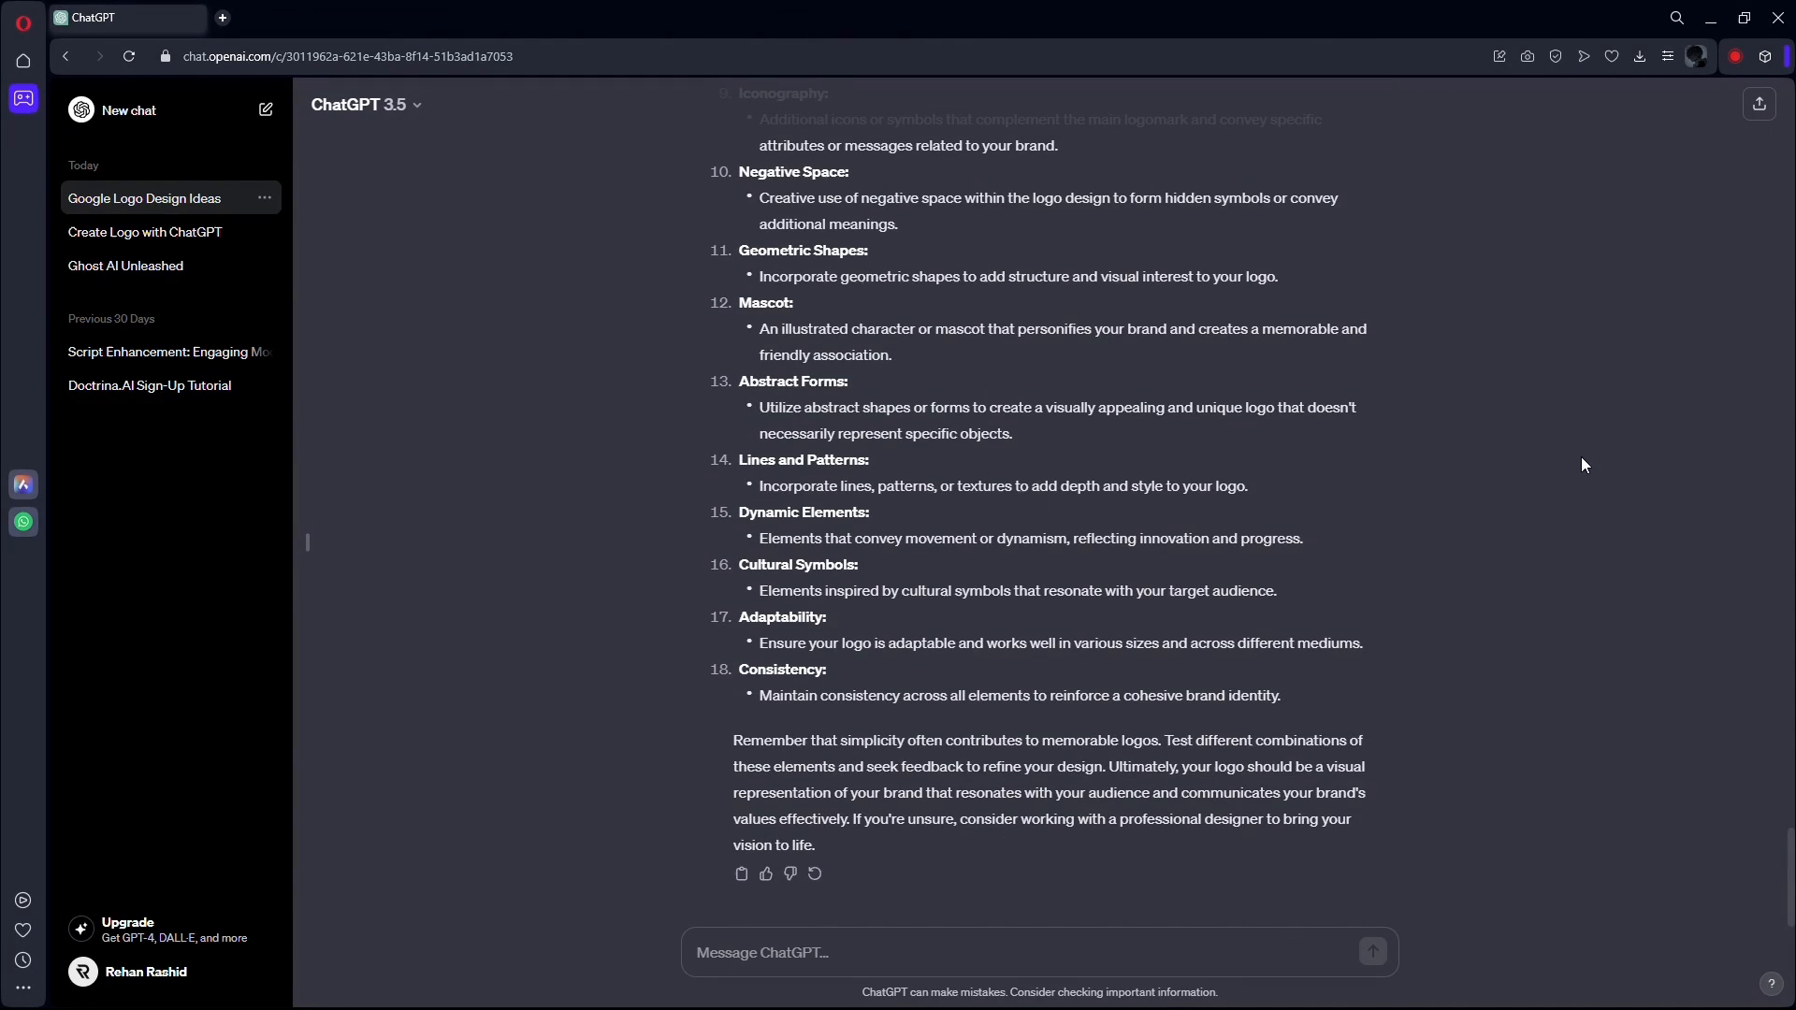
mouse_move(796, 40)
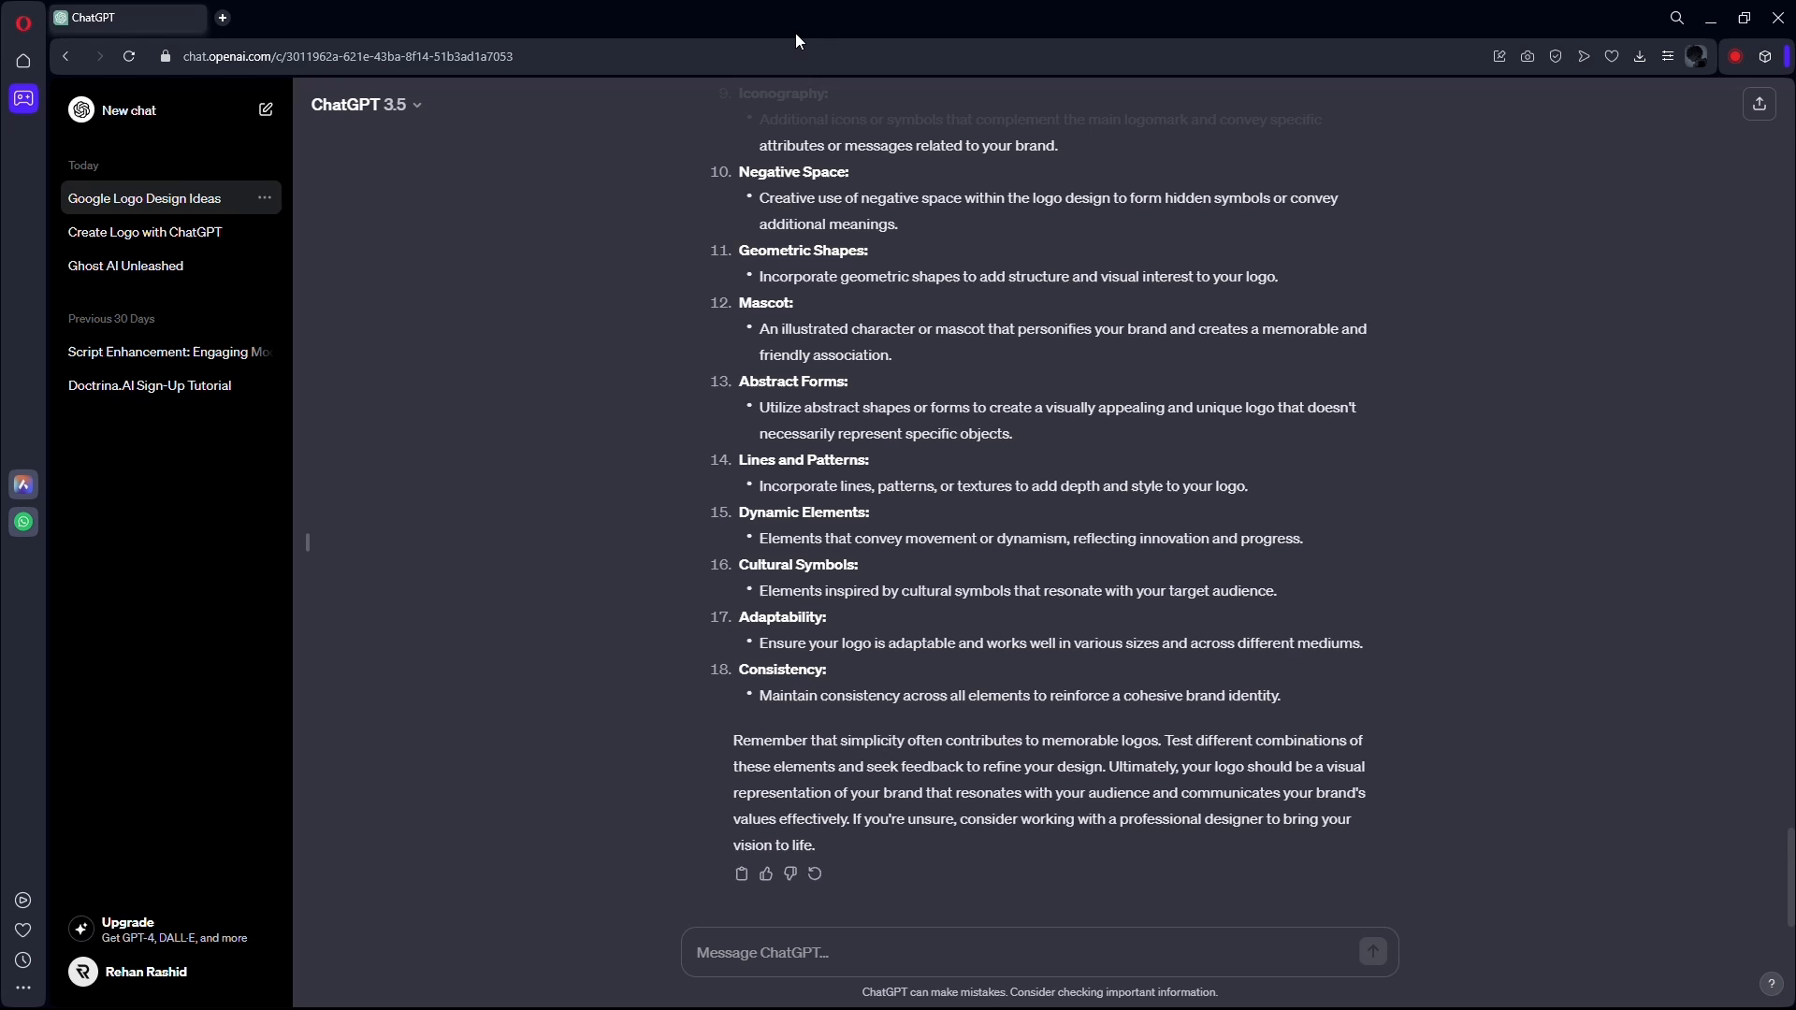
mouse_move(796, 41)
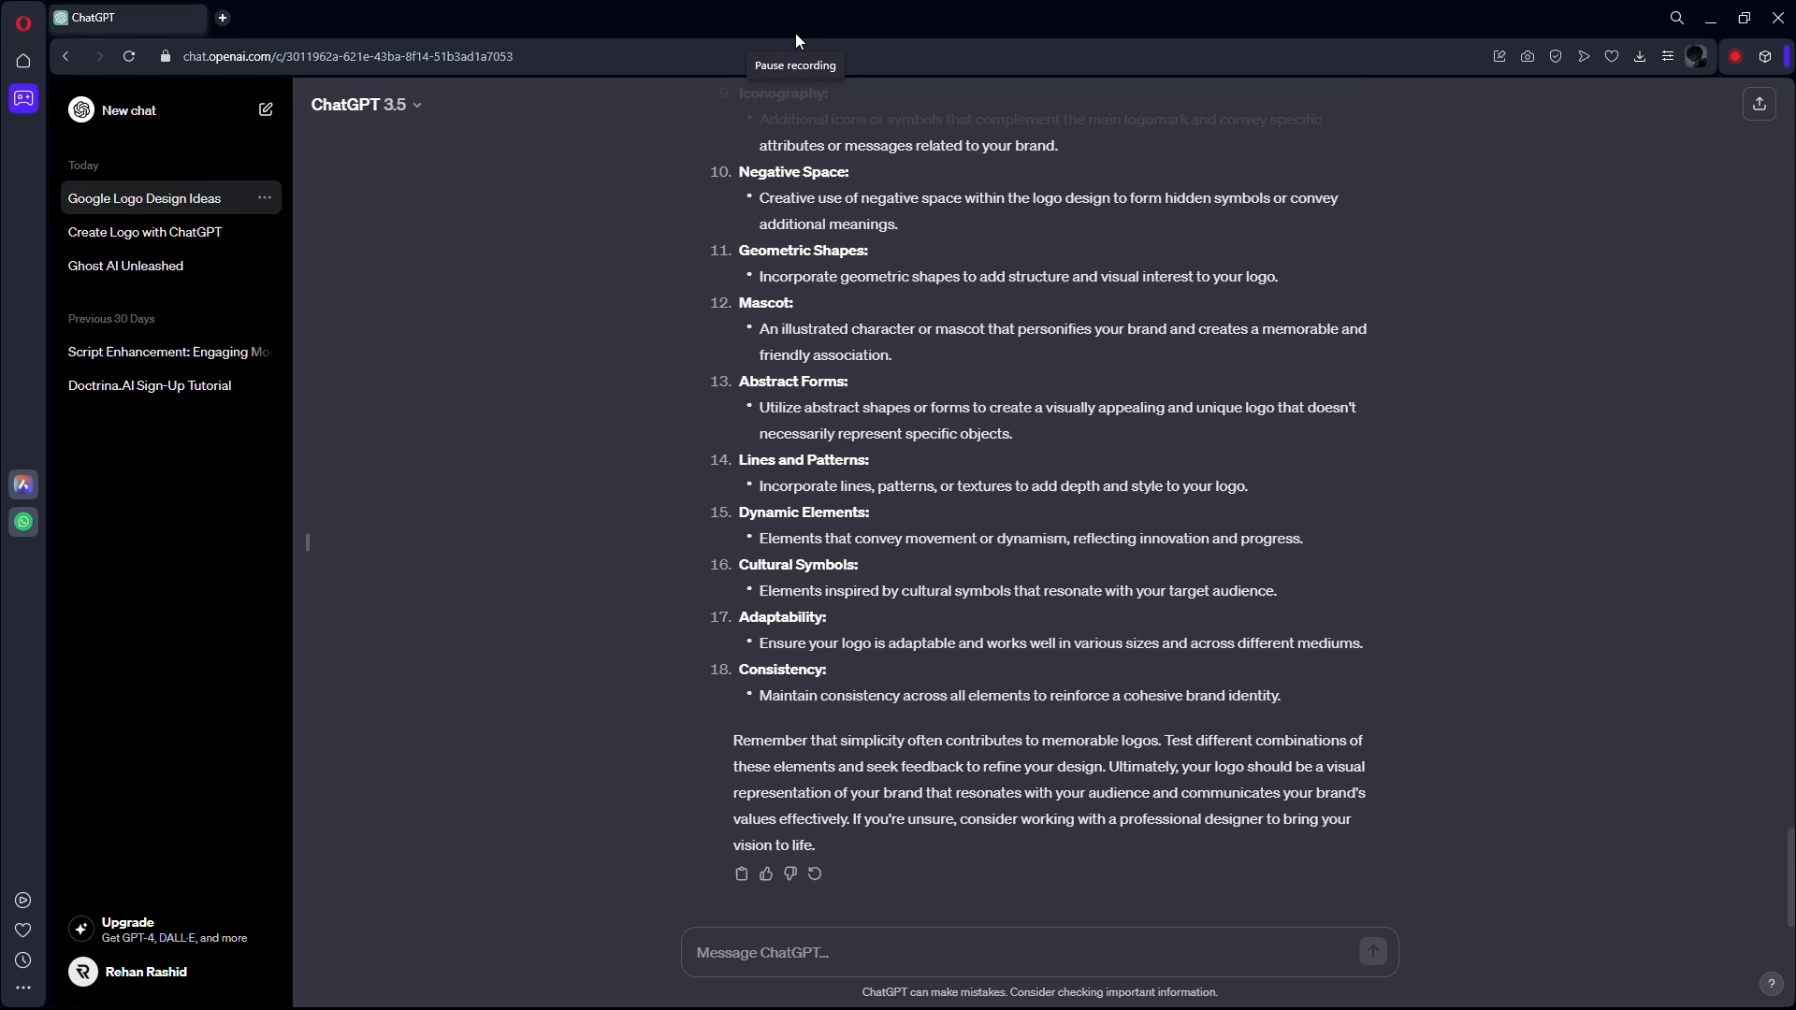